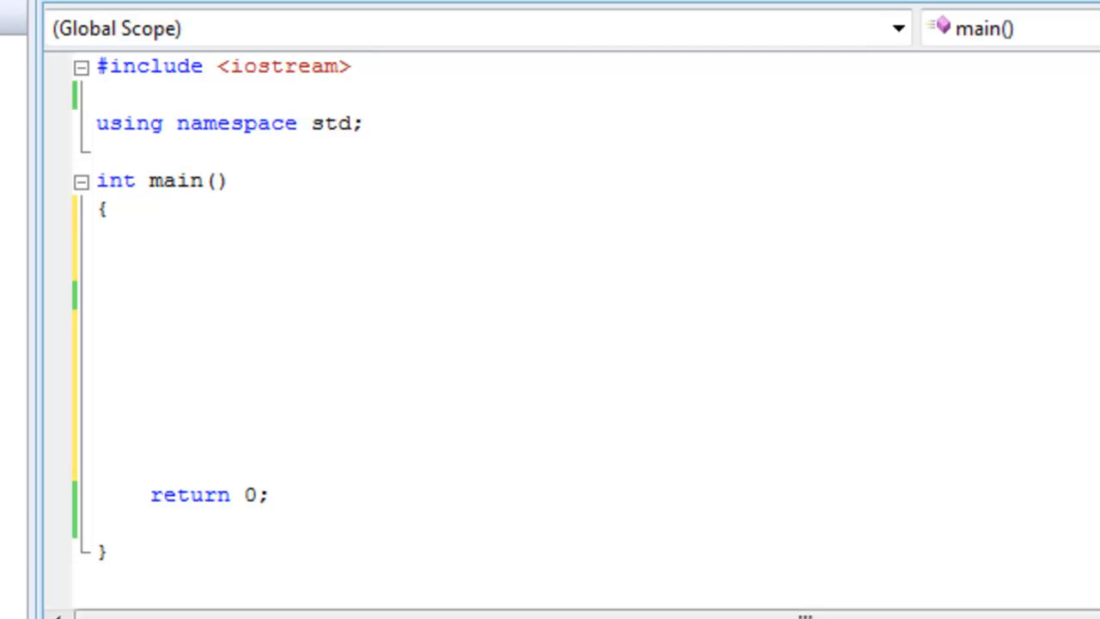
pyautogui.moveTo(921, 337)
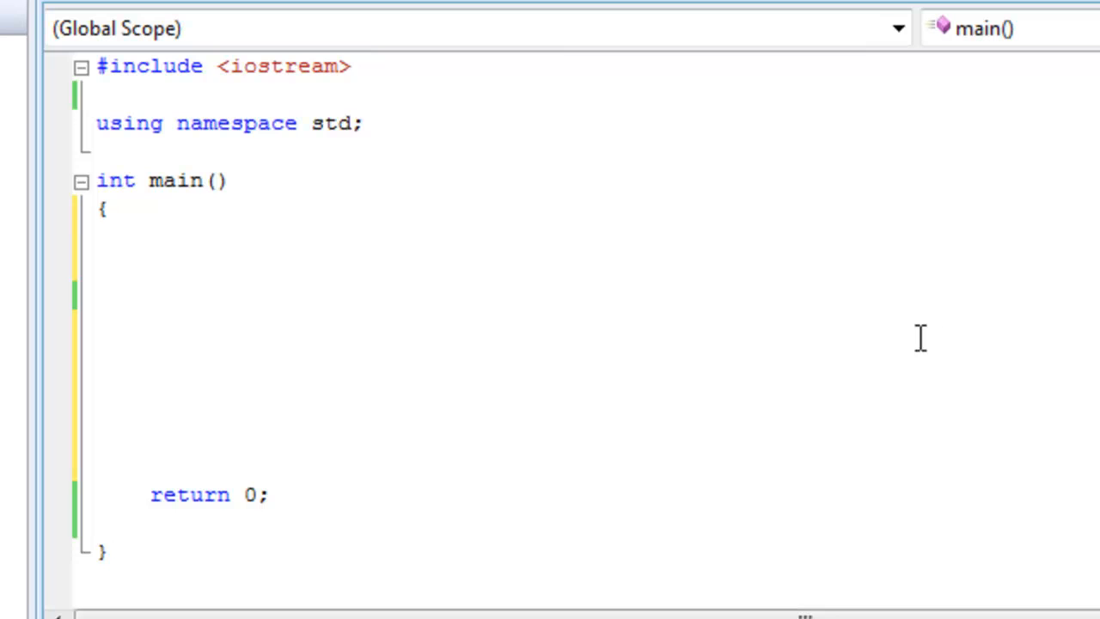
pyautogui.moveTo(264, 325)
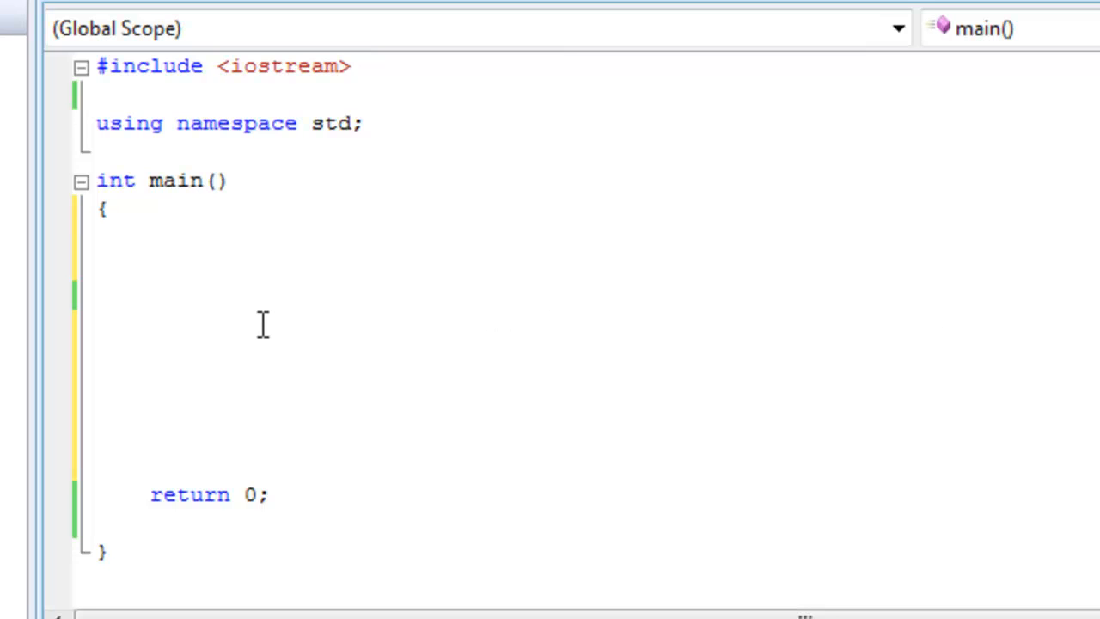
# - Type the example expression 7 > 3 inside main's empty body
pyautogui.click(150, 324)
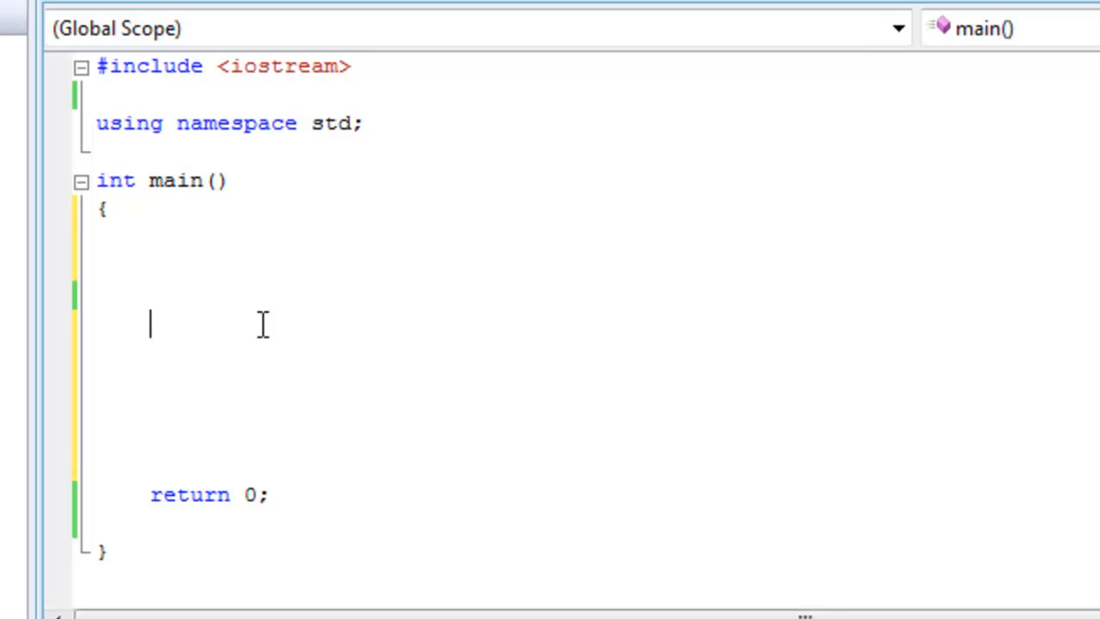
pyautogui.write('7 >')
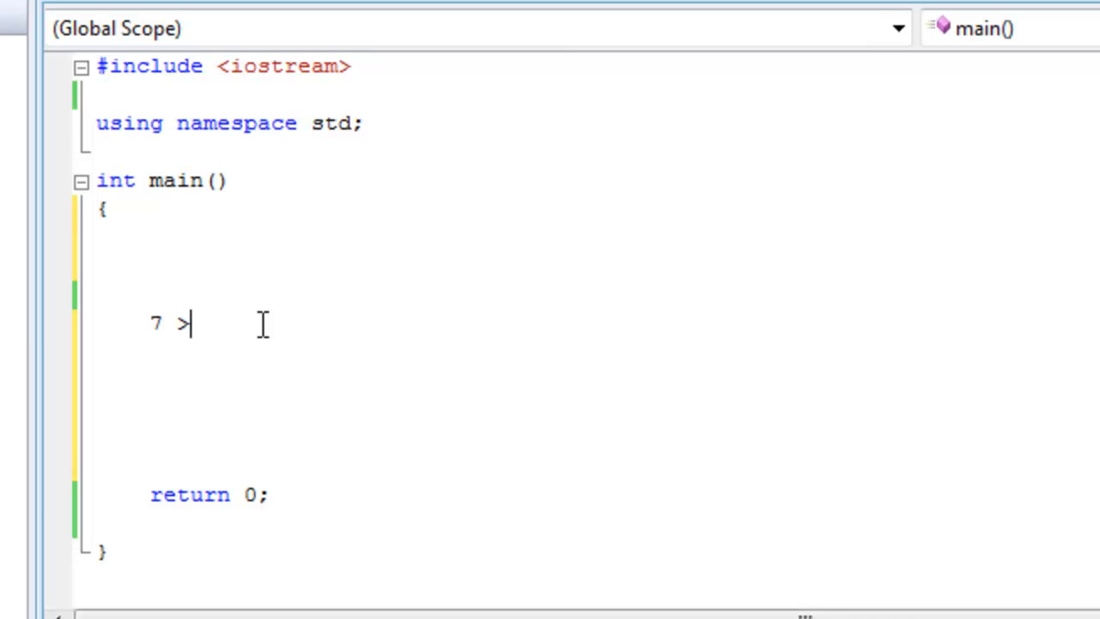
pyautogui.write('3')
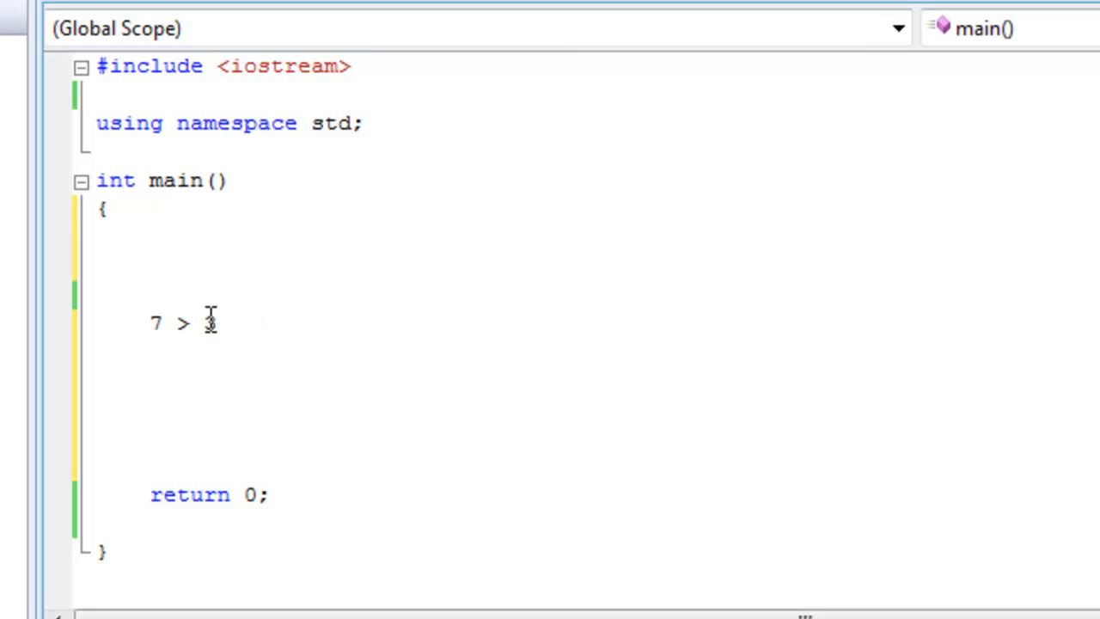
pyautogui.write('3')
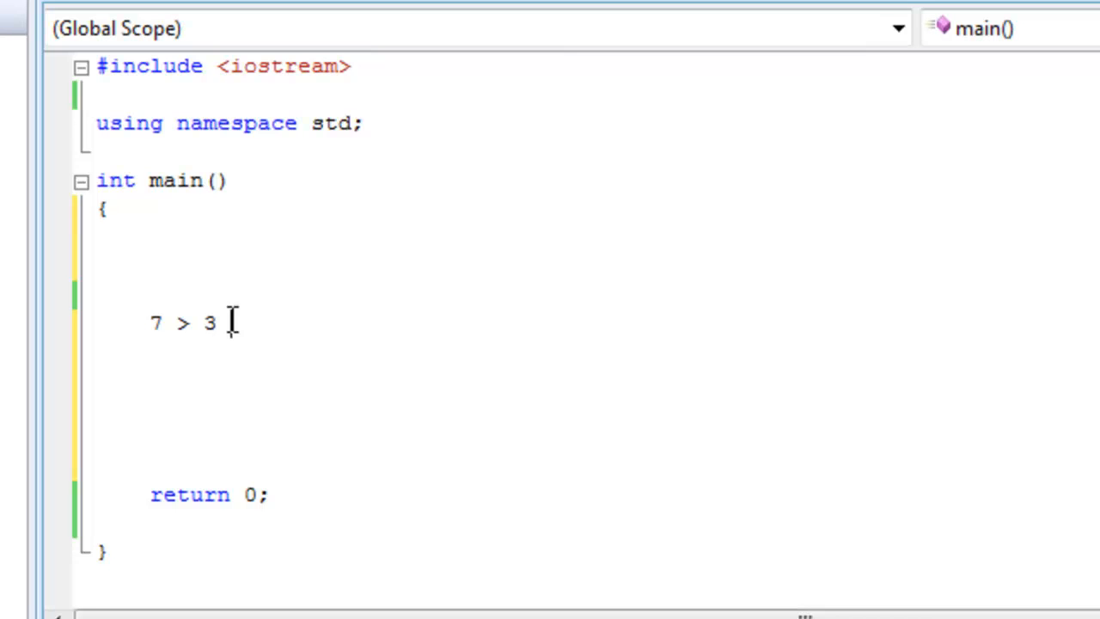
pyautogui.moveTo(138, 322)
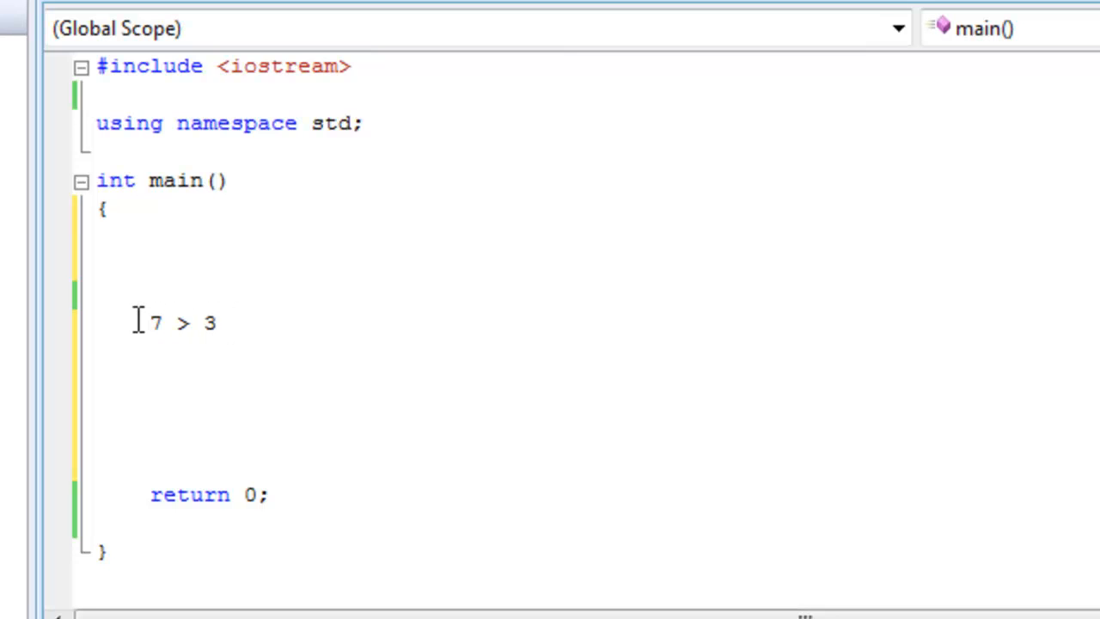
# - Select the 7 and write the second example expression 7+1
pyautogui.doubleClick(154, 323)
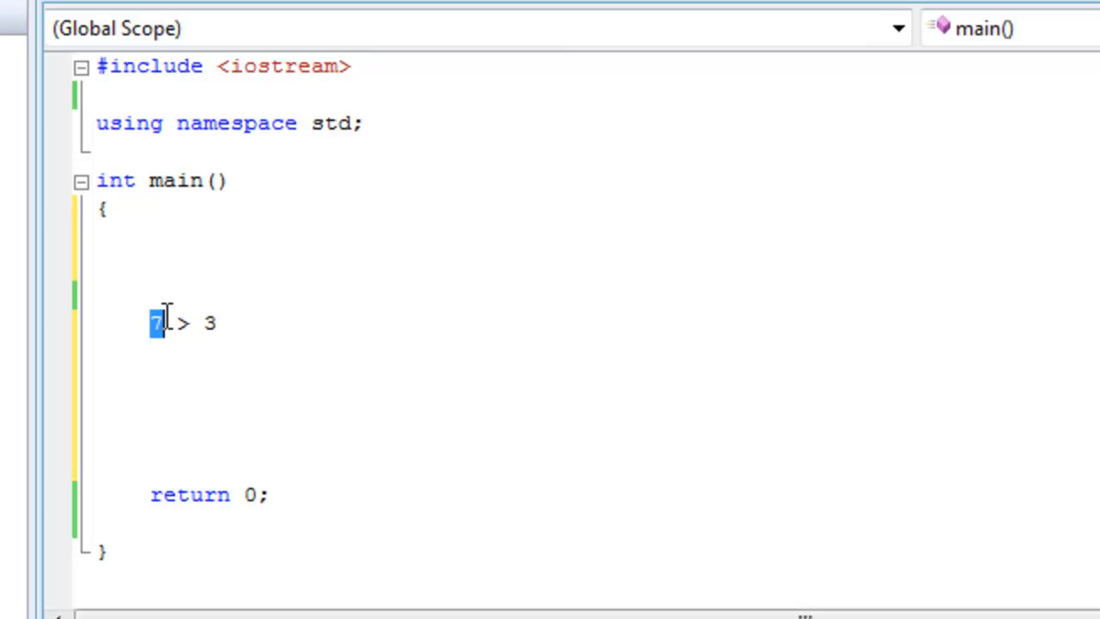
pyautogui.moveTo(158, 323); pyautogui.dragTo(228, 323)
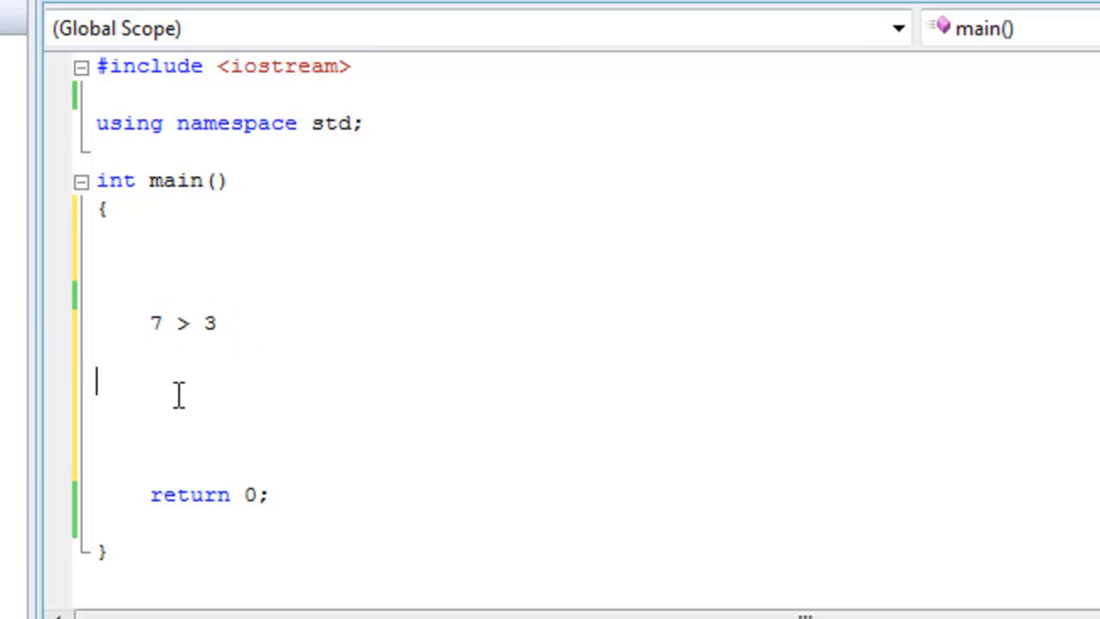
pyautogui.write('7')
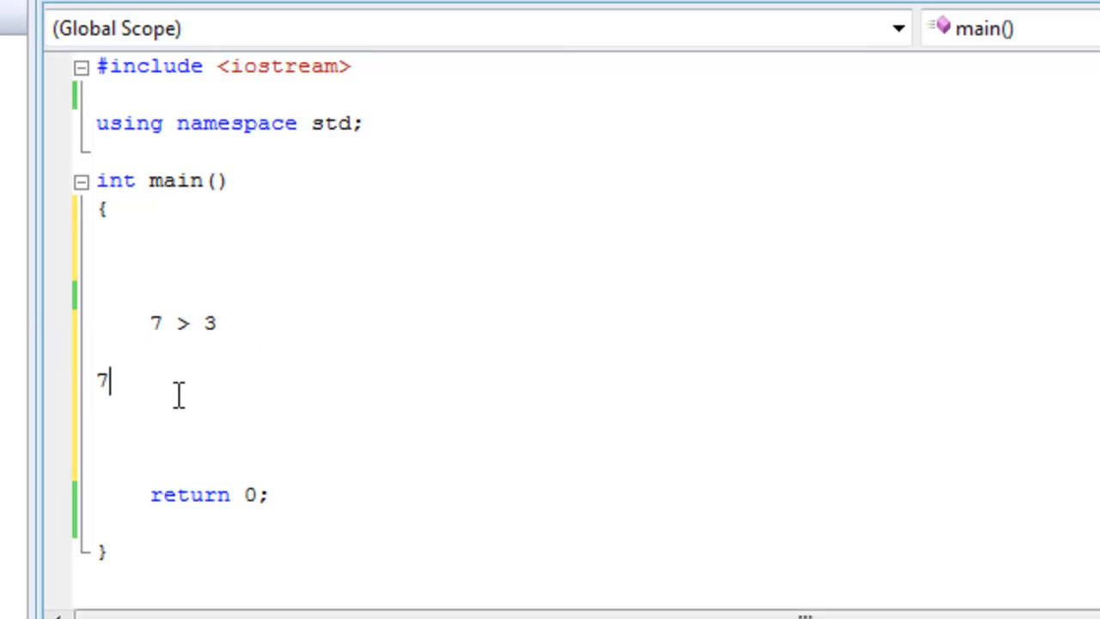
pyautogui.write('+')
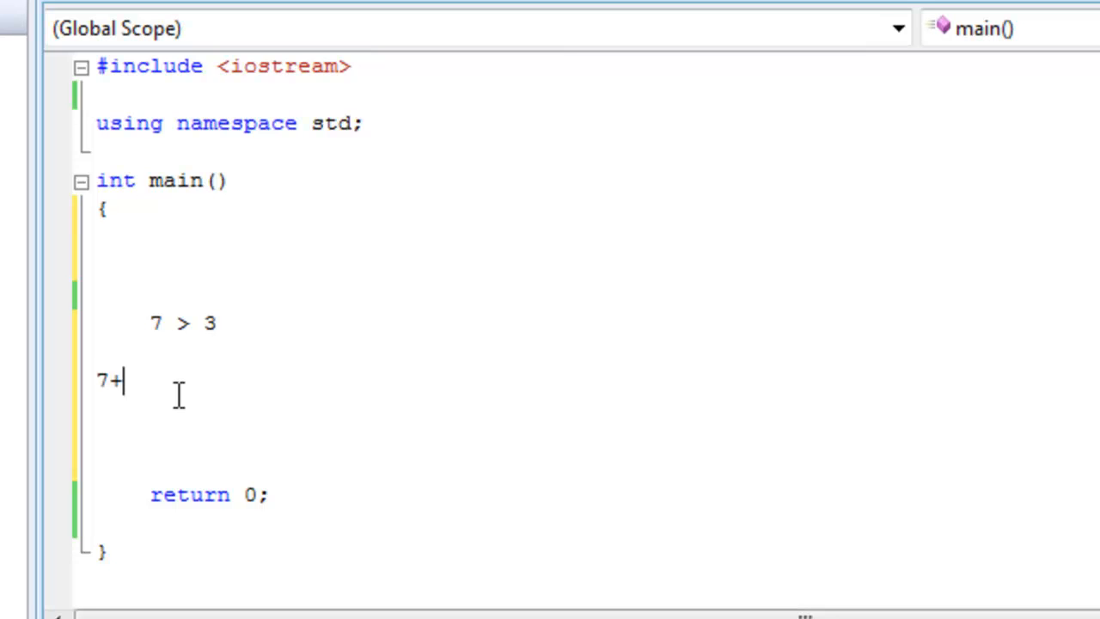
pyautogui.write('1')
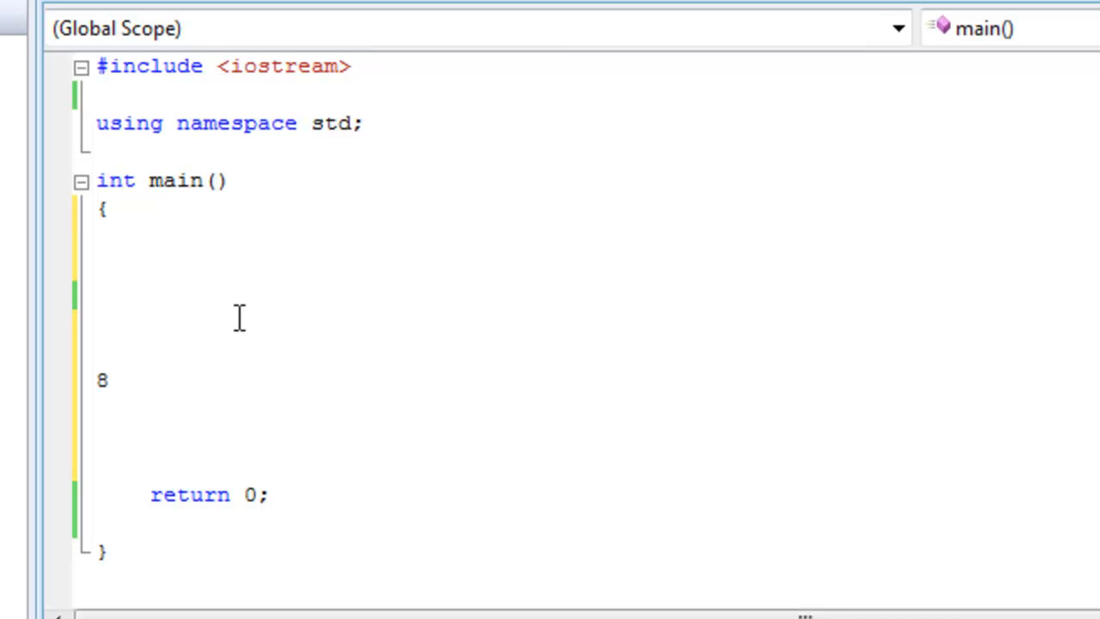
pyautogui.write('4')
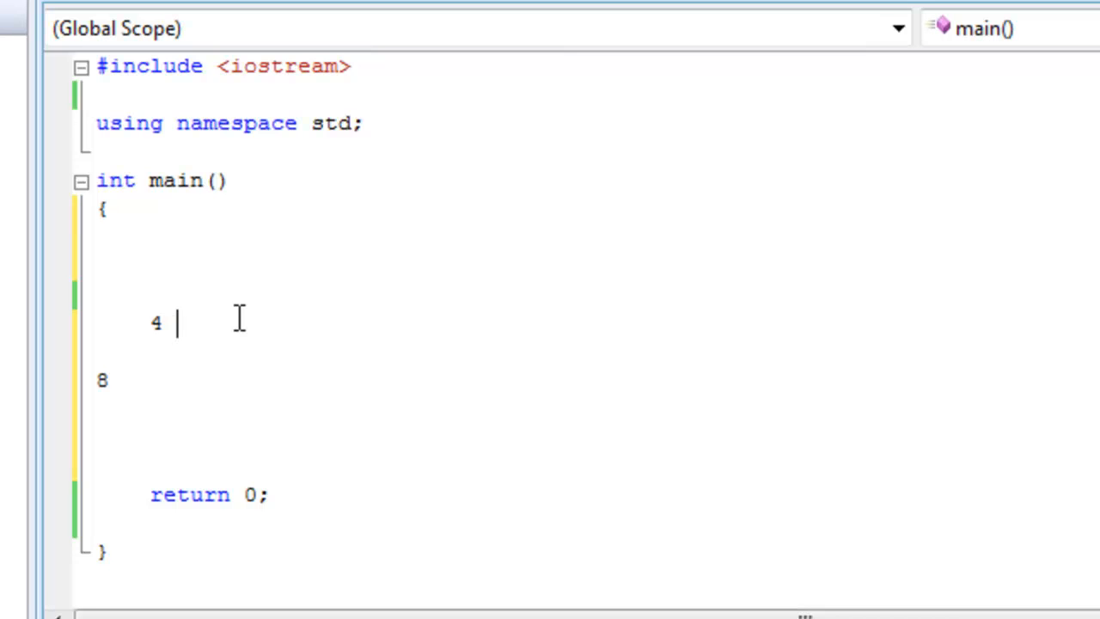
pyautogui.write('<')
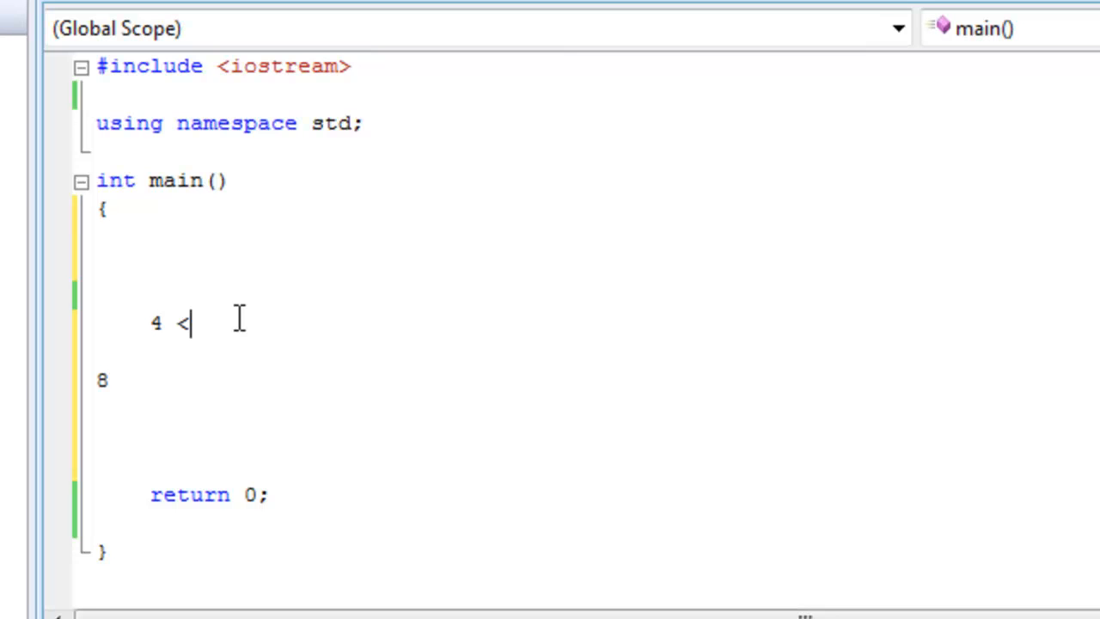
pyautogui.write('3')
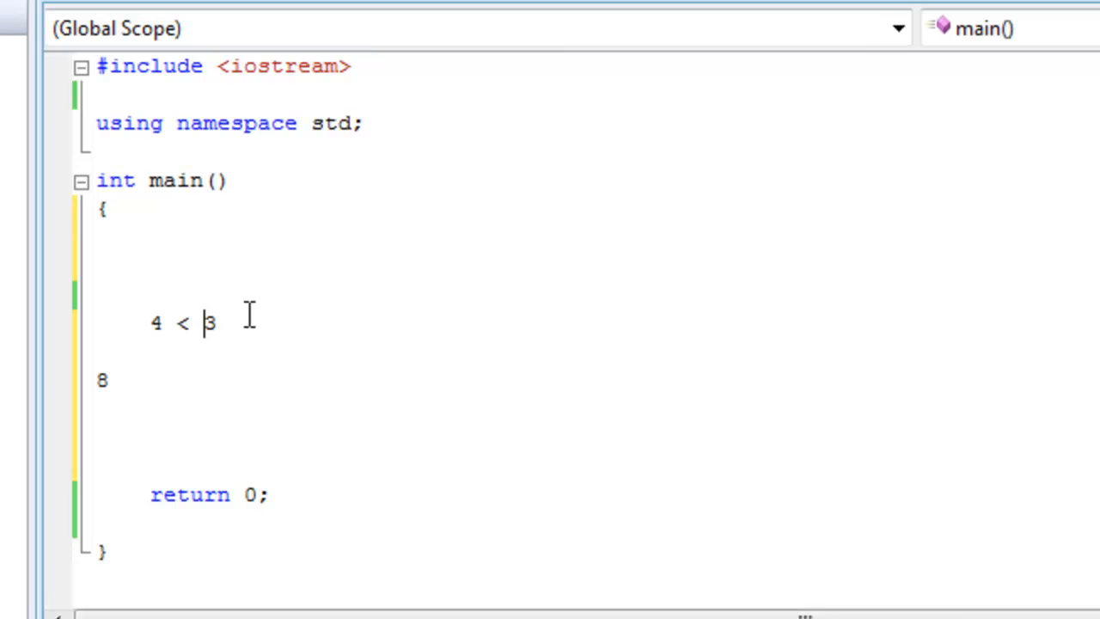
pyautogui.moveTo(252, 311)
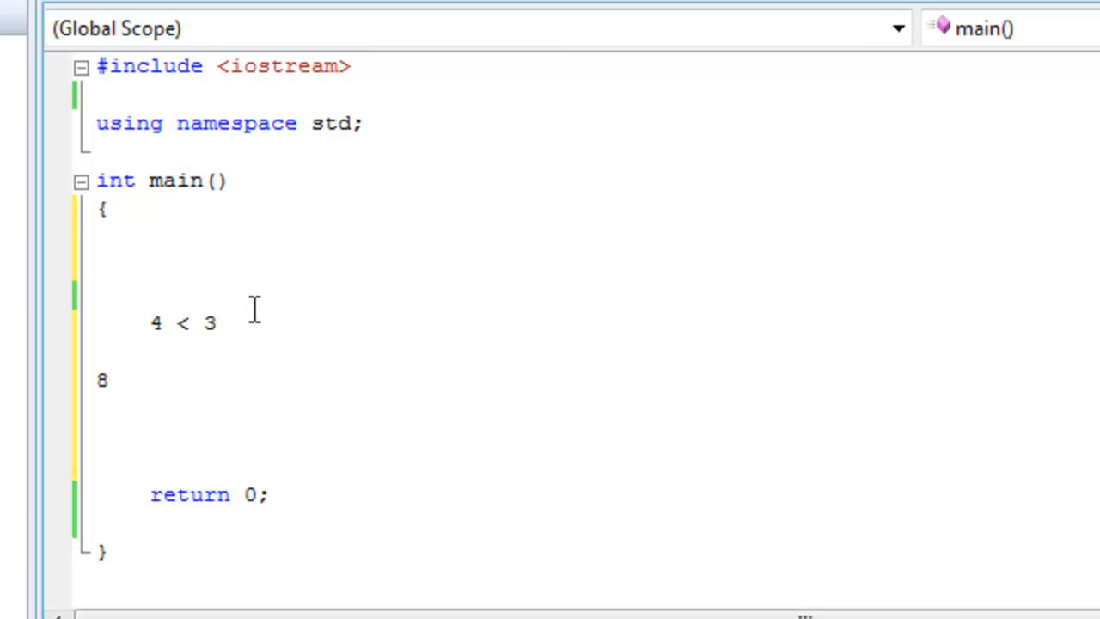
pyautogui.moveTo(248, 322)
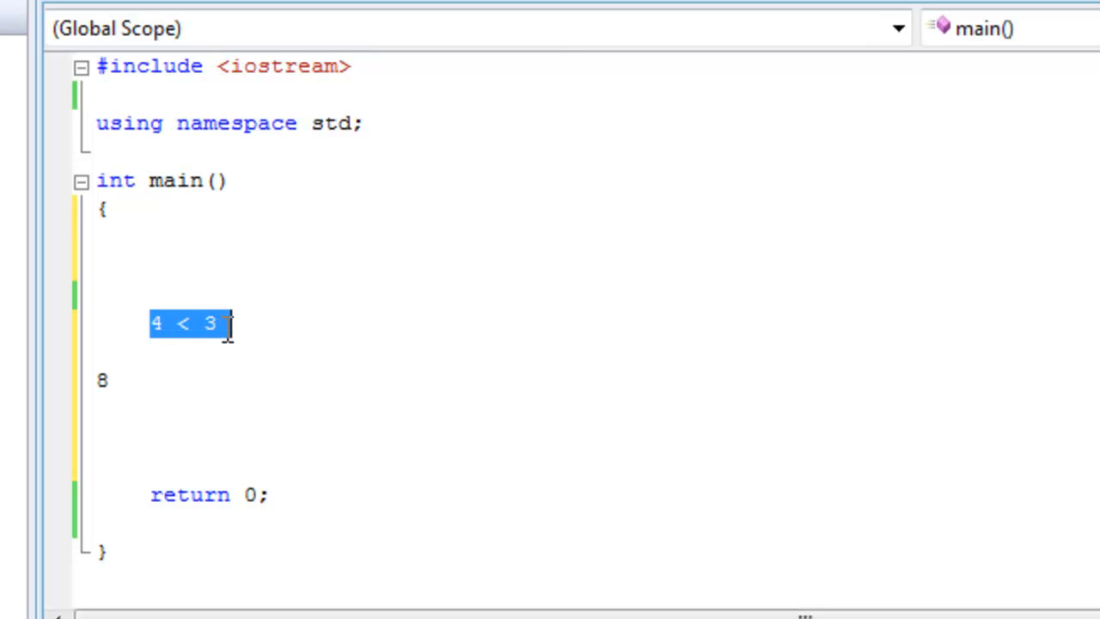
pyautogui.moveTo(264, 320)
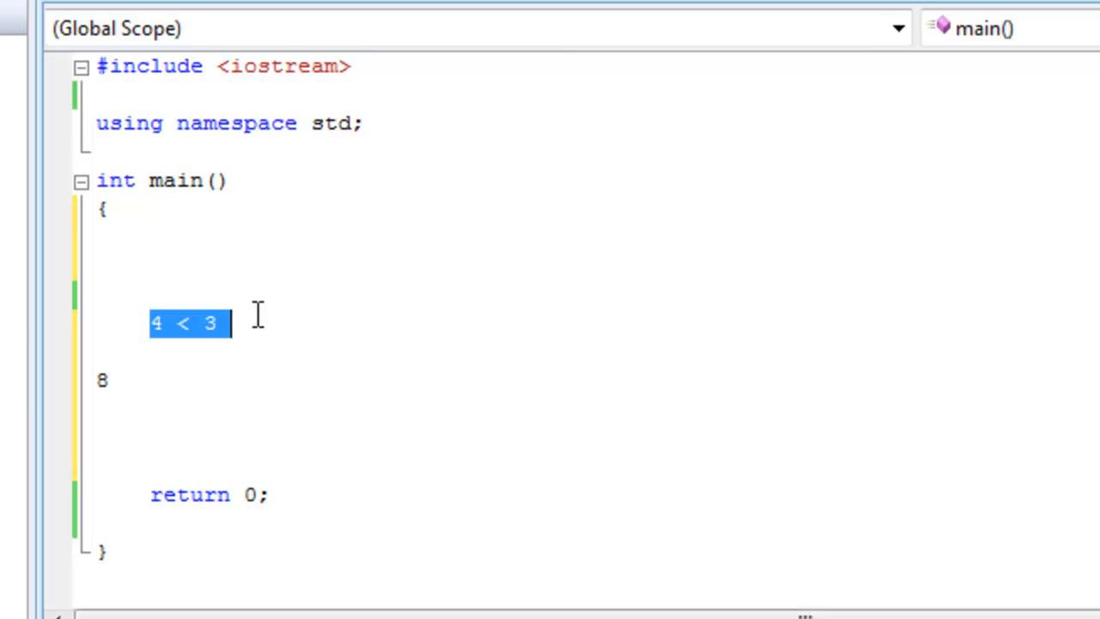
pyautogui.press('Delete')
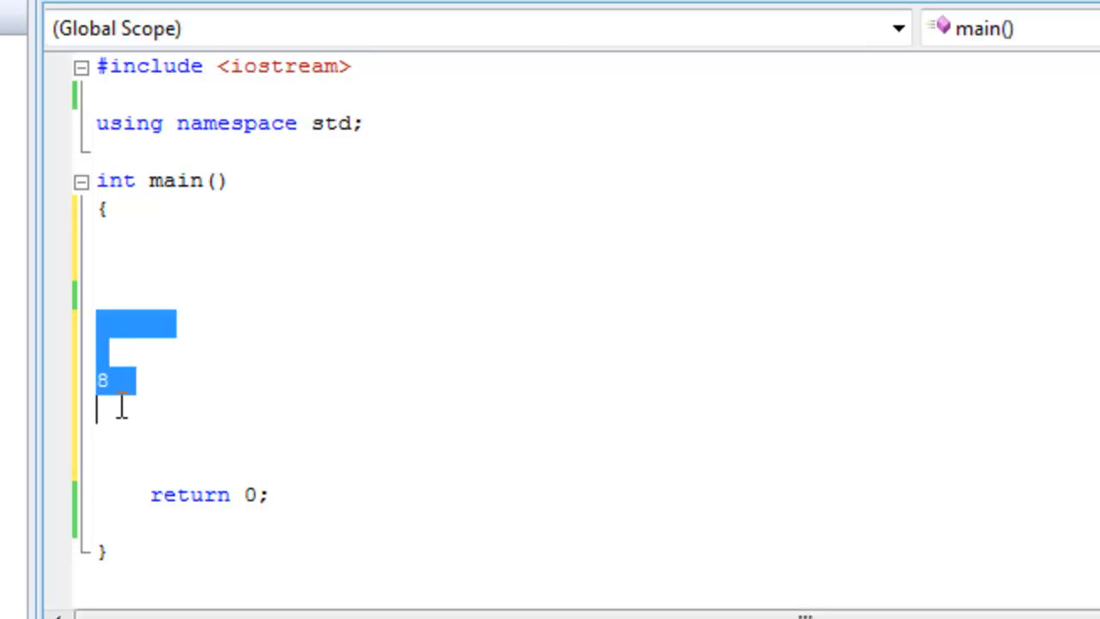
# - Replace the leftover 8 with operators <, >, <=, >= on separate lines
pyautogui.press('Delete')
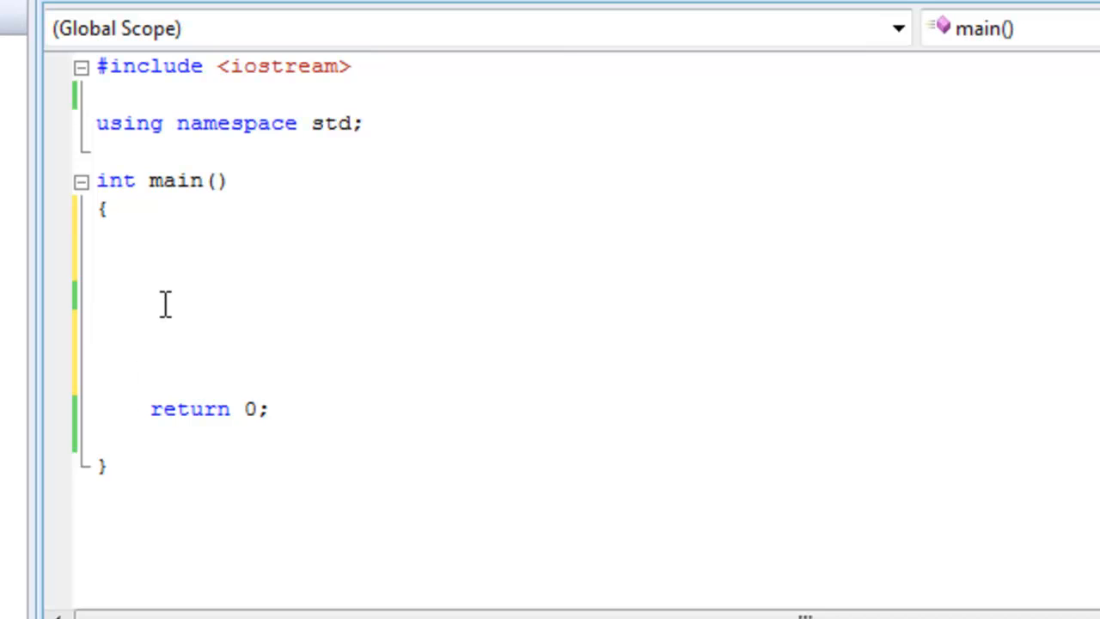
pyautogui.write('<')
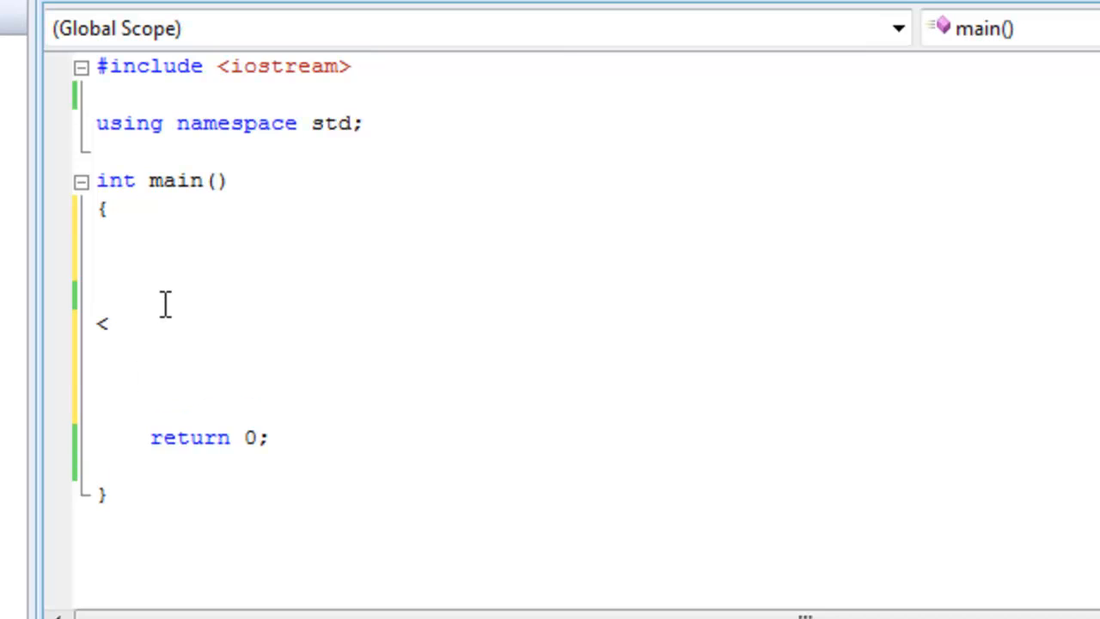
pyautogui.write('>')
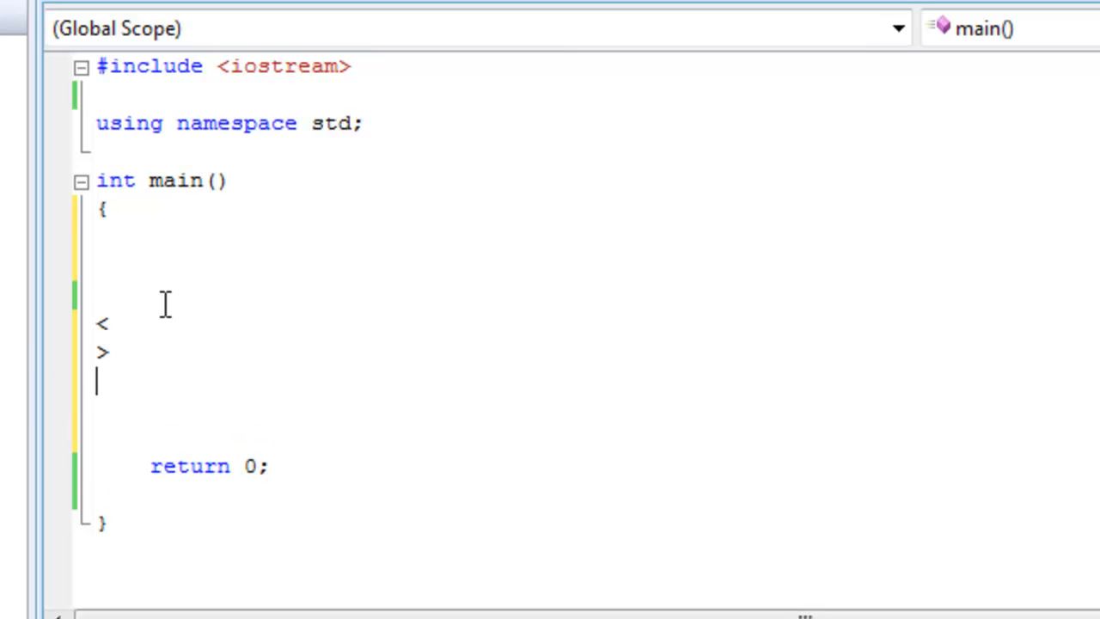
pyautogui.write('<=')
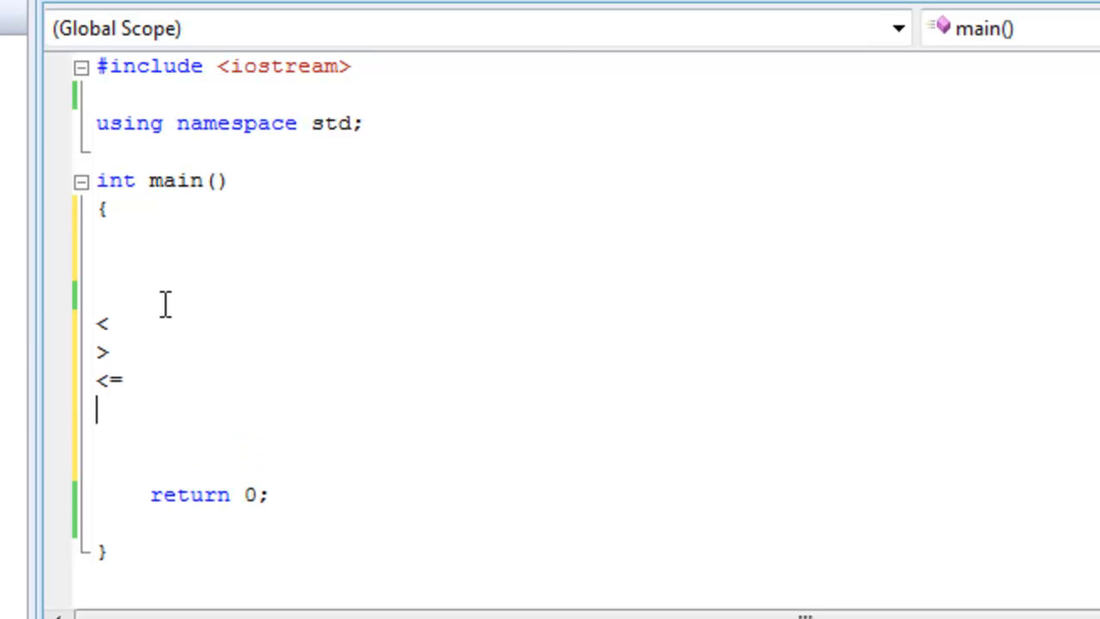
pyautogui.write('>=')
pyautogui.write('==')
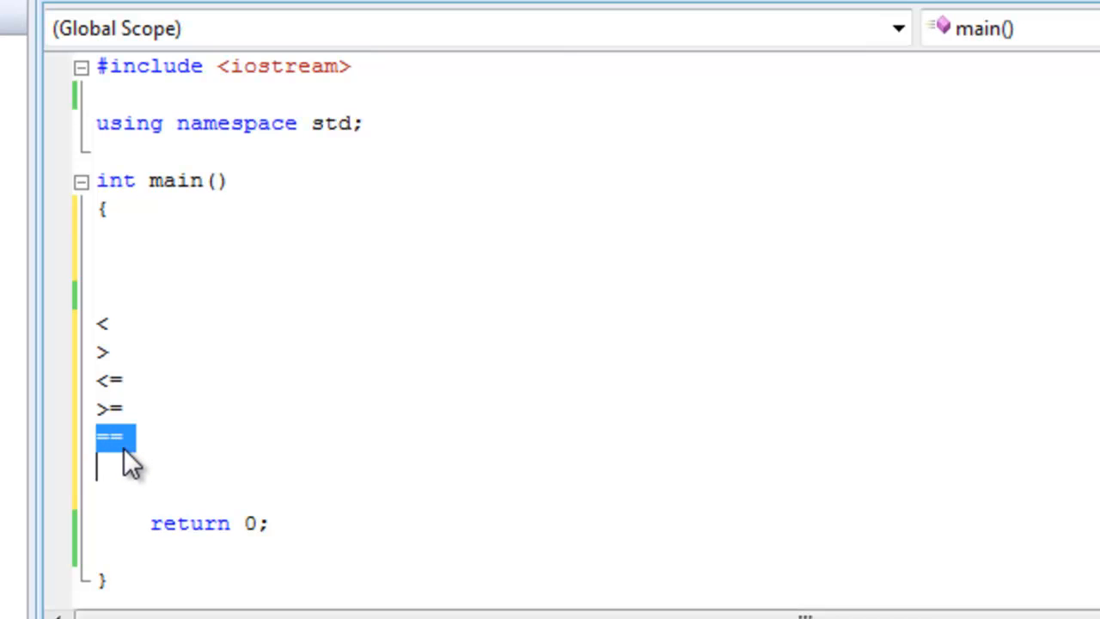
pyautogui.click(140, 247)
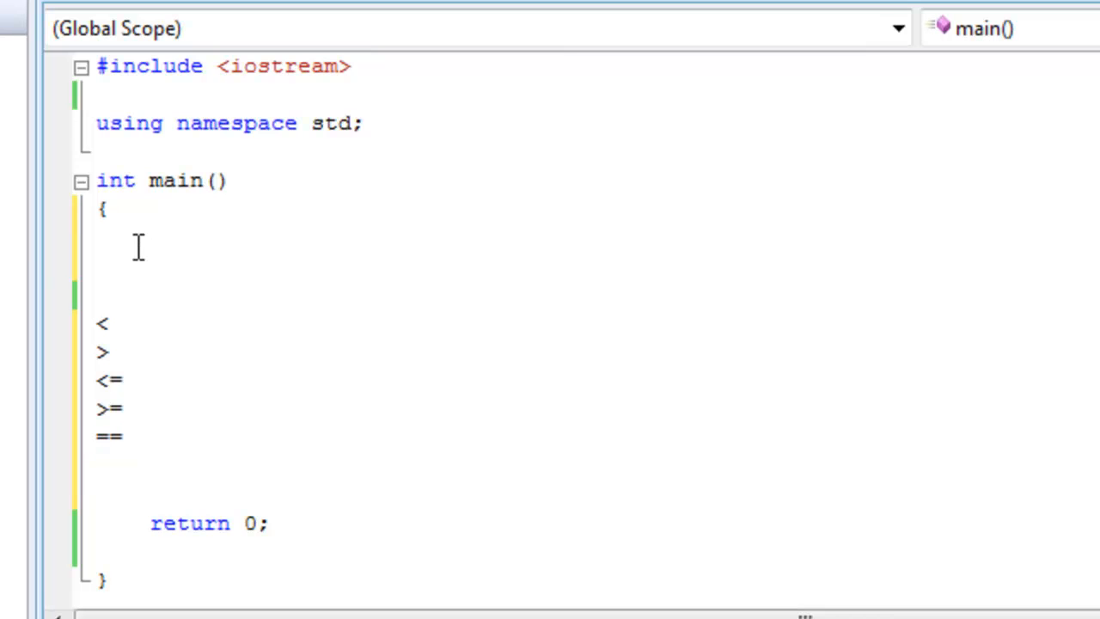
# - Write k = 9 at the top of main, then delete the 9
pyautogui.write('k =')
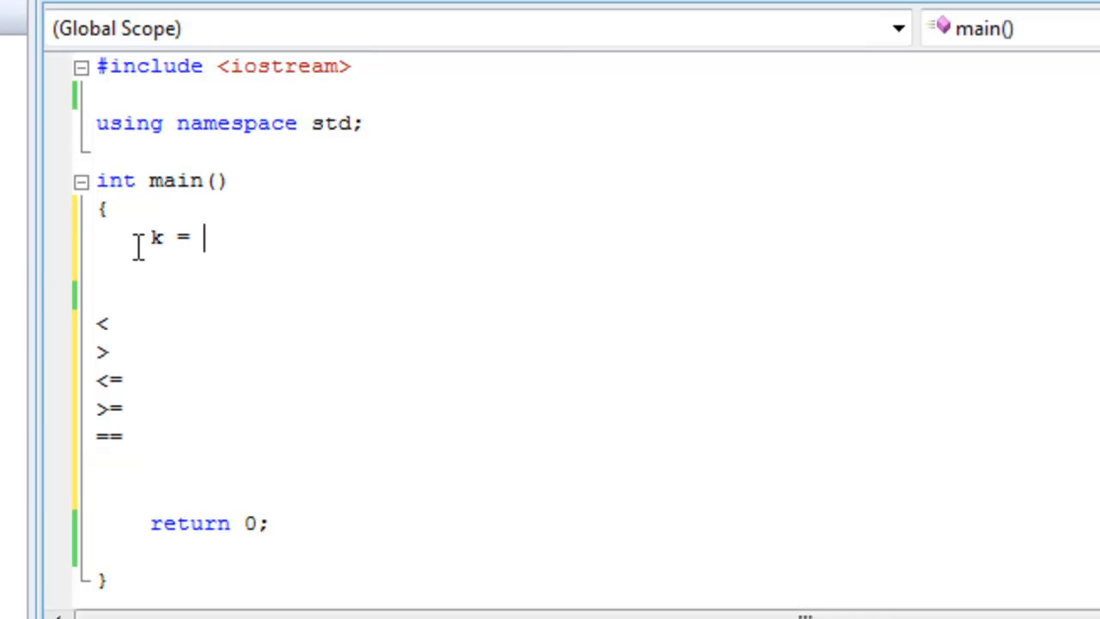
pyautogui.write('9')
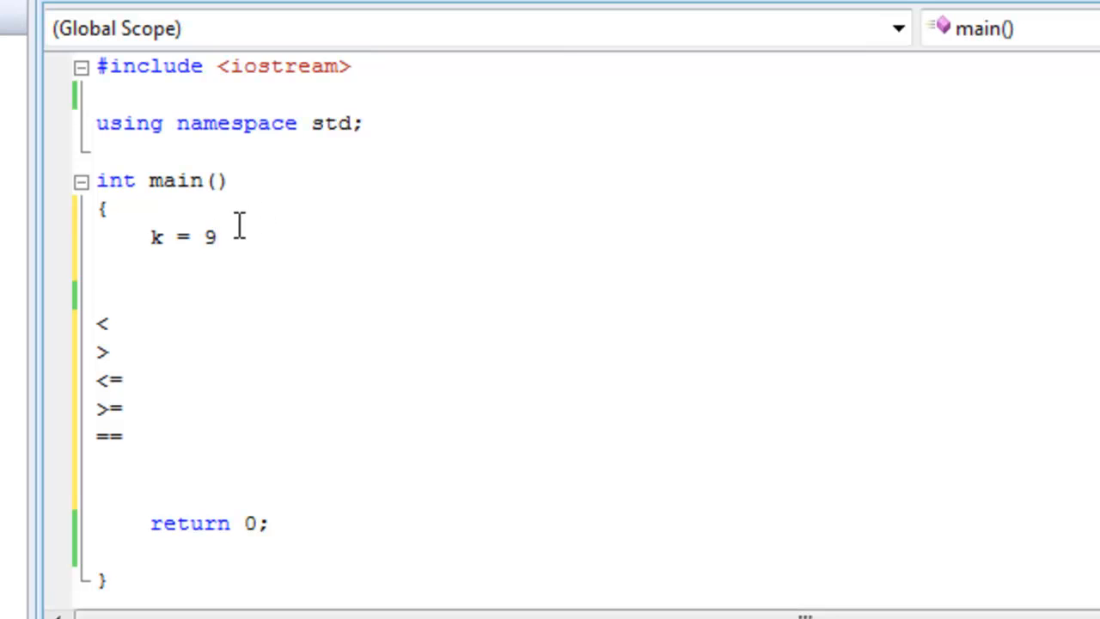
pyautogui.doubleClick(208, 237)
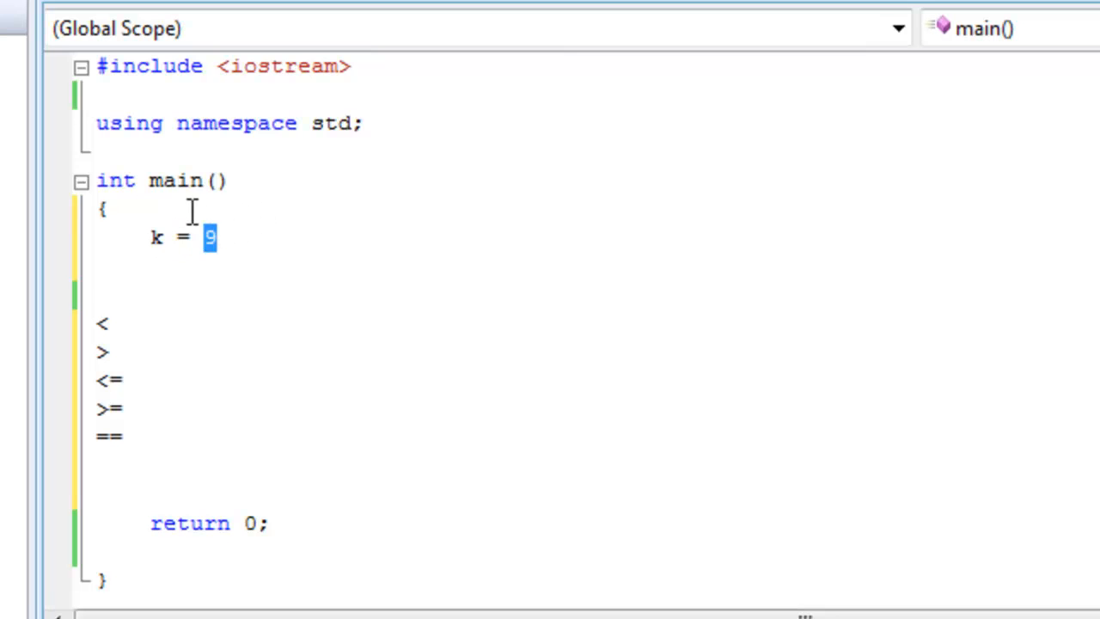
pyautogui.press('Delete')
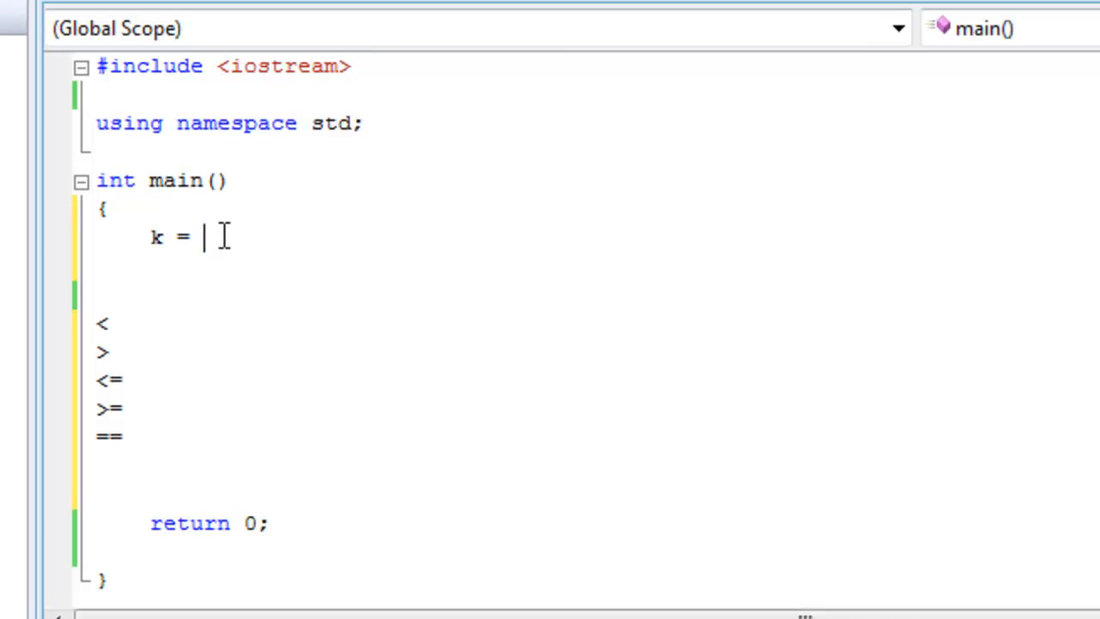
# - Try values z;, +5 and = after k =, then clear them
pyautogui.write('z;')
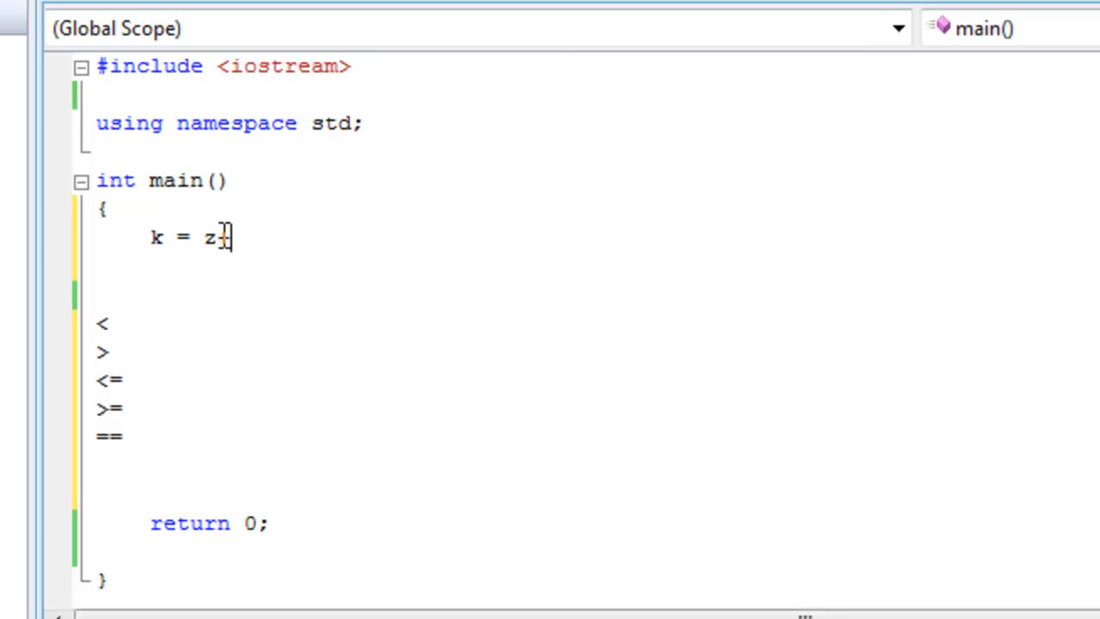
pyautogui.write('+5')
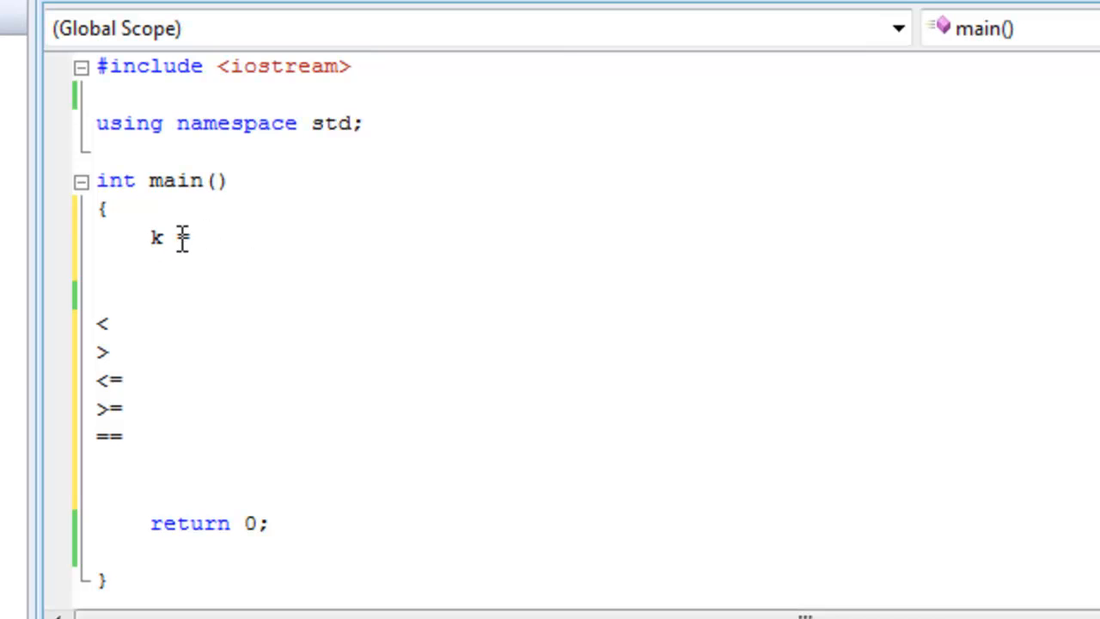
pyautogui.write('=')
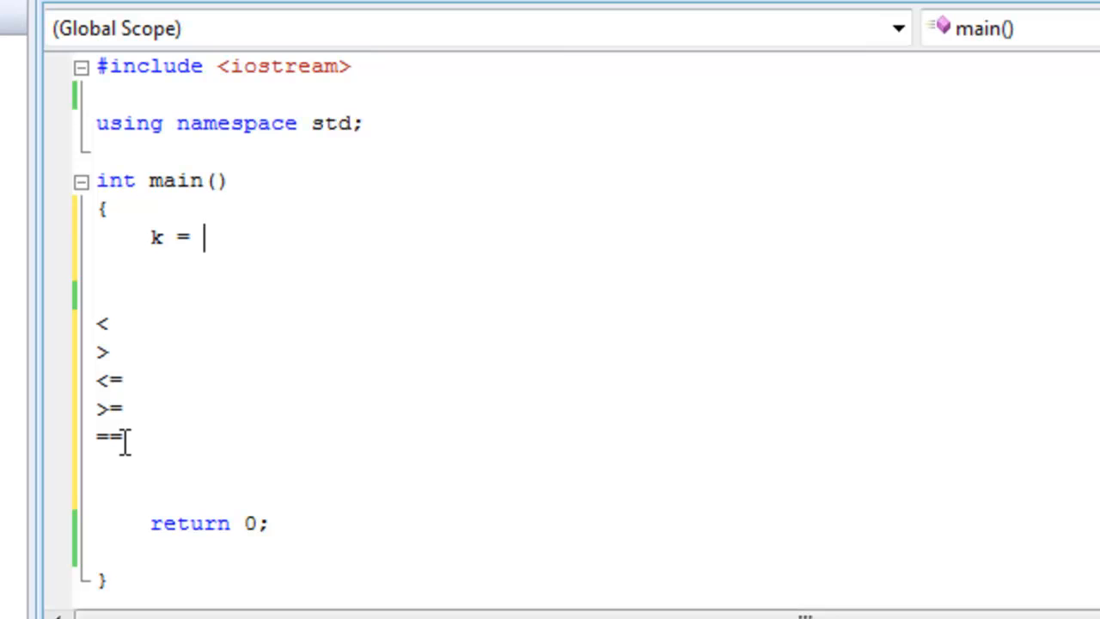
pyautogui.moveTo(103, 458)
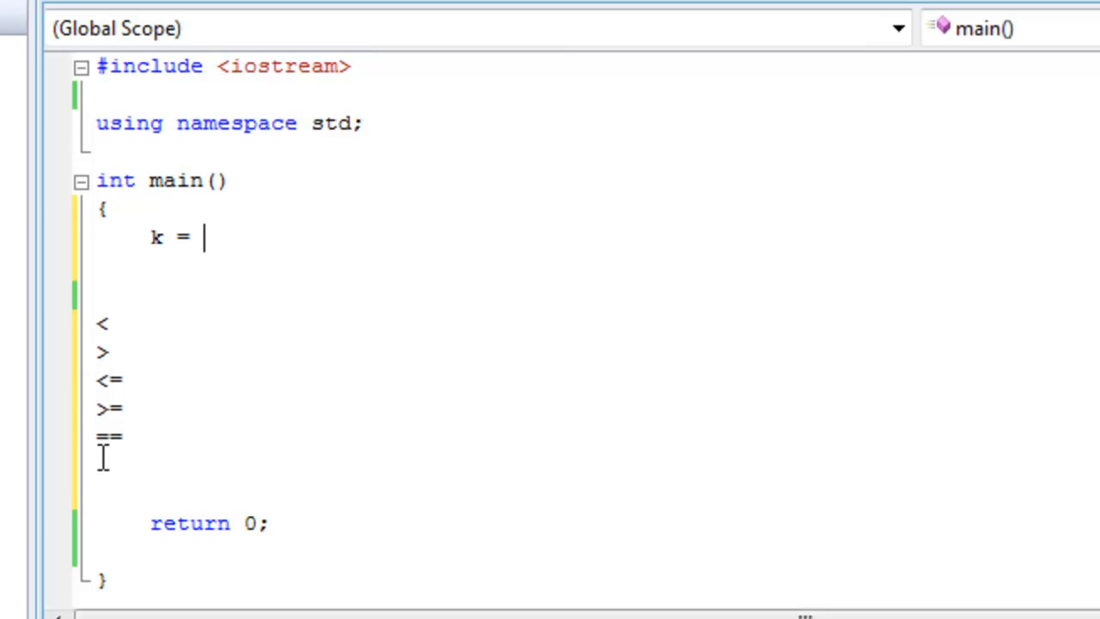
pyautogui.moveTo(97, 322); pyautogui.dragTo(116, 412)
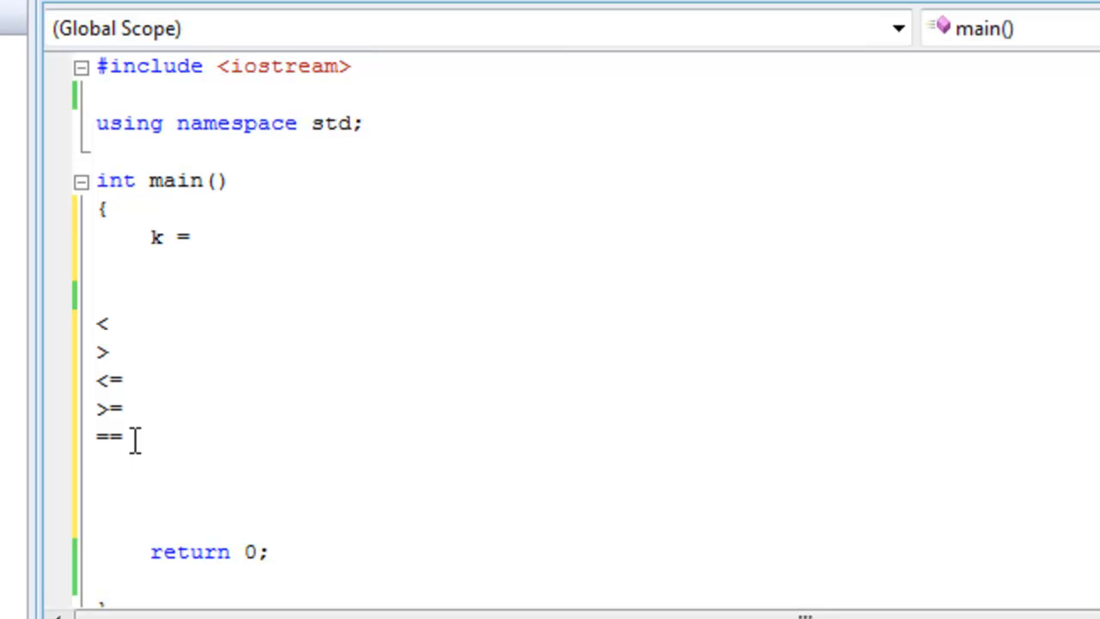
# - Add the != operator below == in the operator list
pyautogui.write('!=')
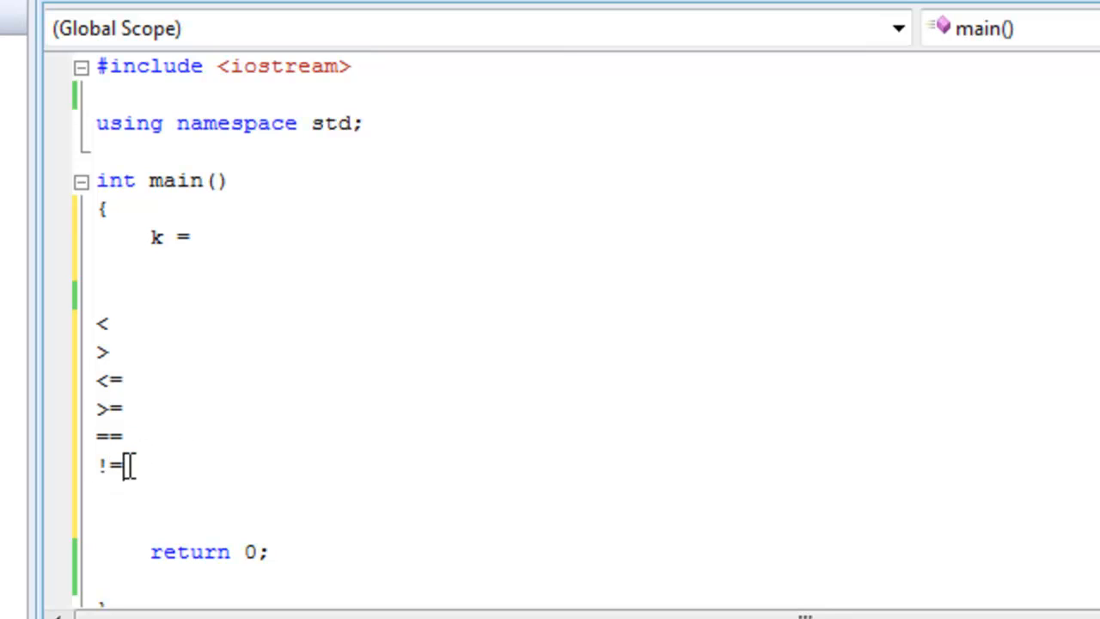
pyautogui.doubleClick(108, 467)
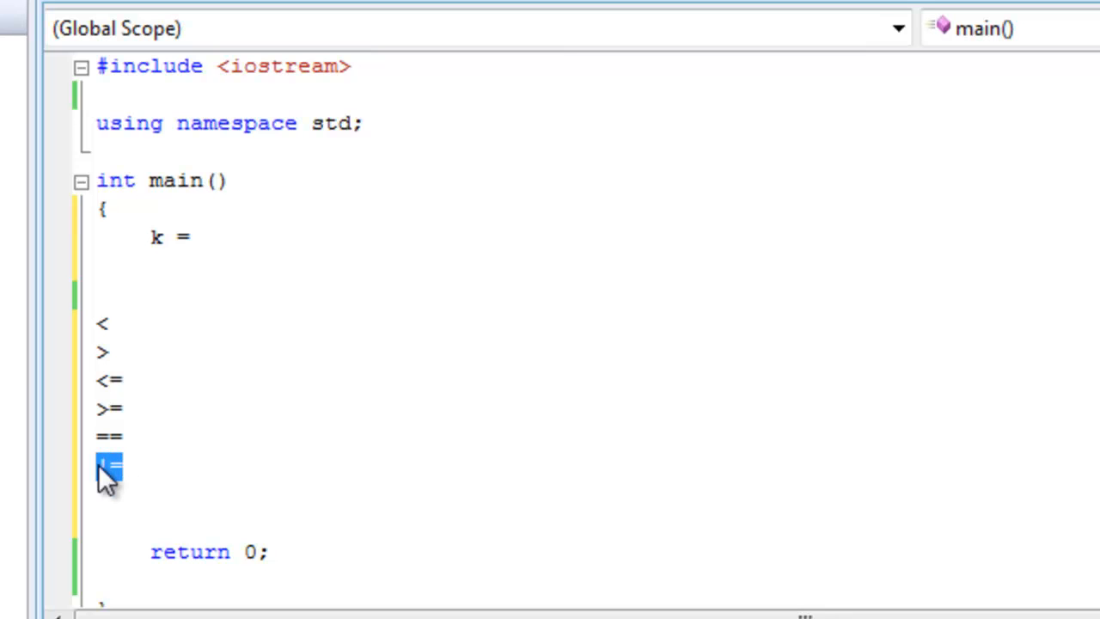
pyautogui.click(137, 464)
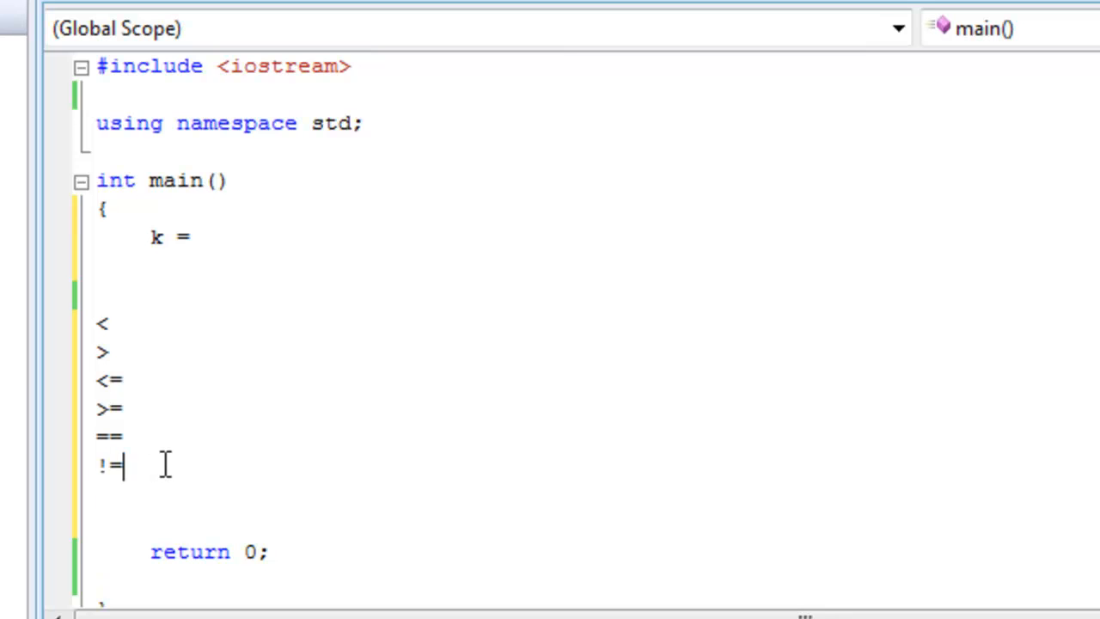
pyautogui.moveTo(241, 237)
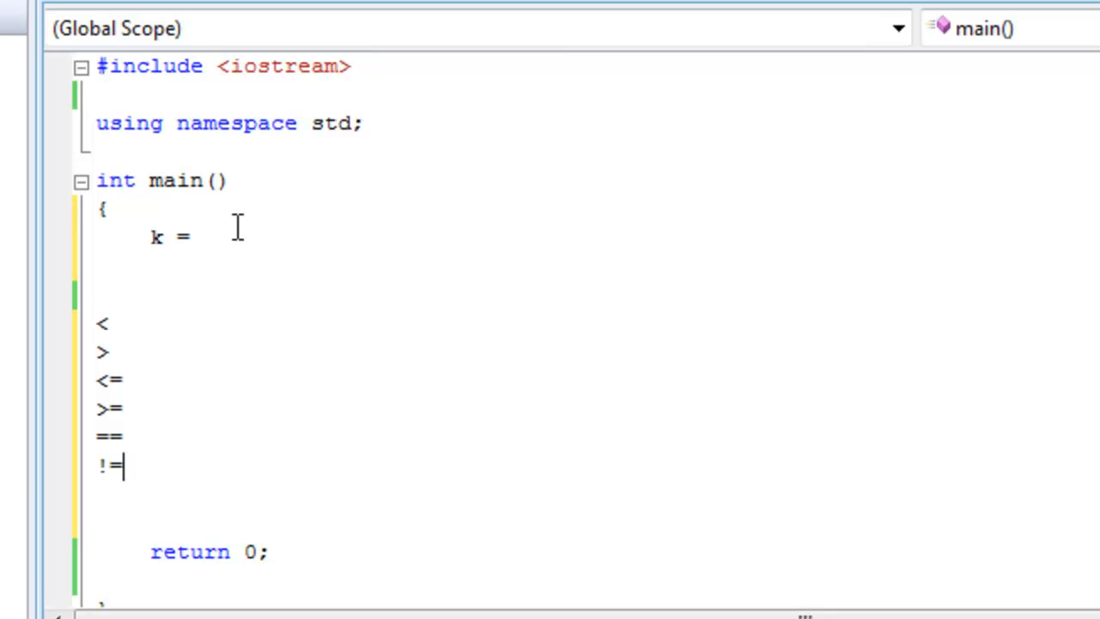
pyautogui.moveTo(137, 247)
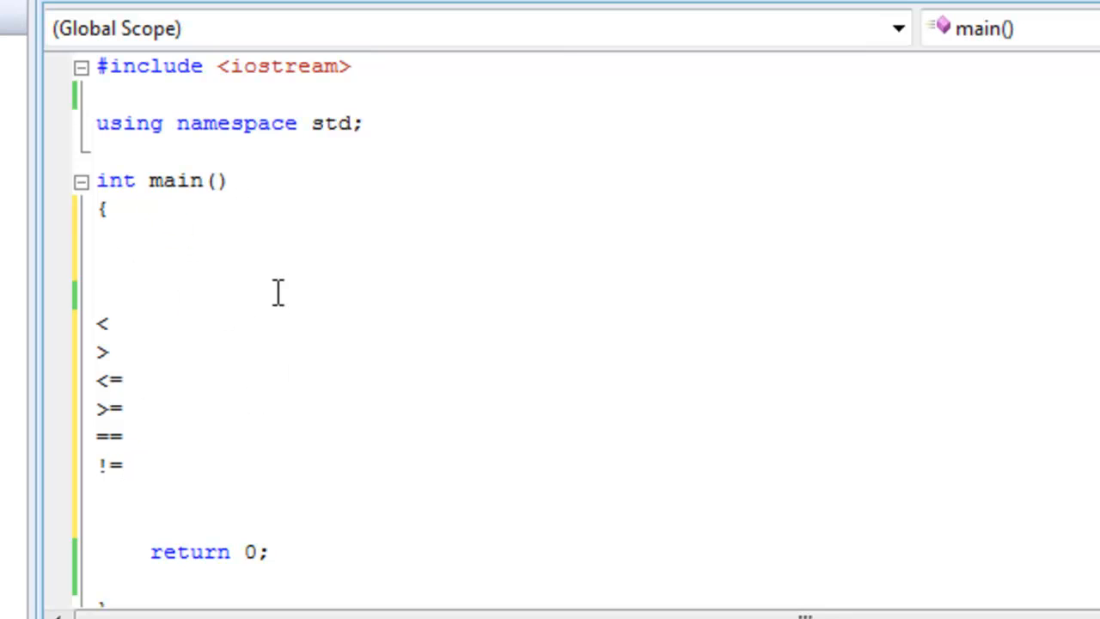
# - Write the expression 7 != k, fixing the stray space in the operator
pyautogui.write('7')
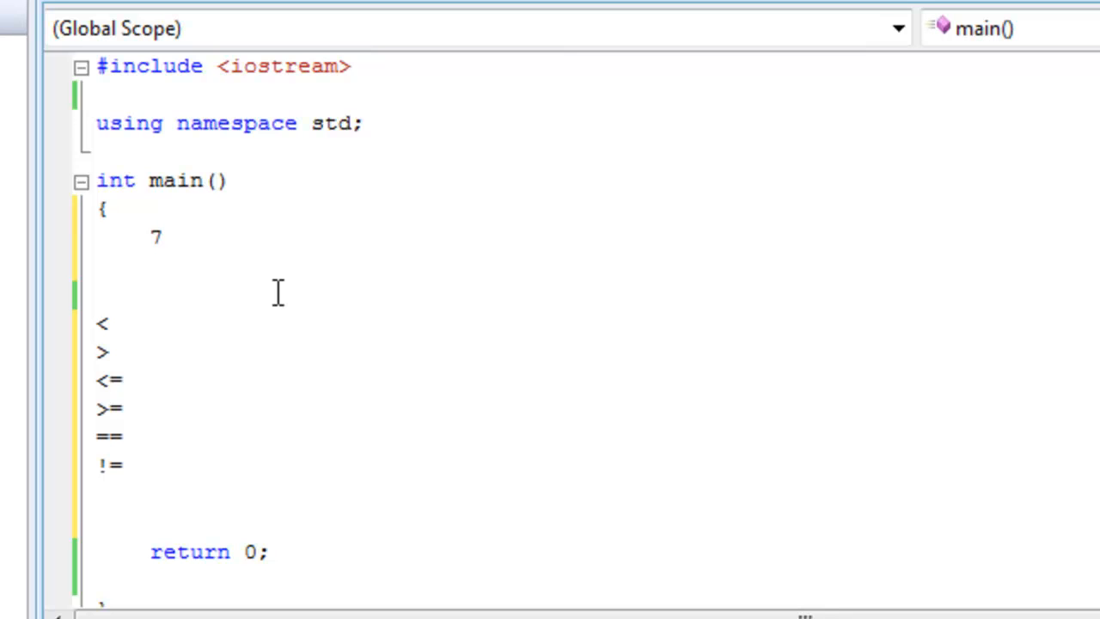
pyautogui.write('! =')
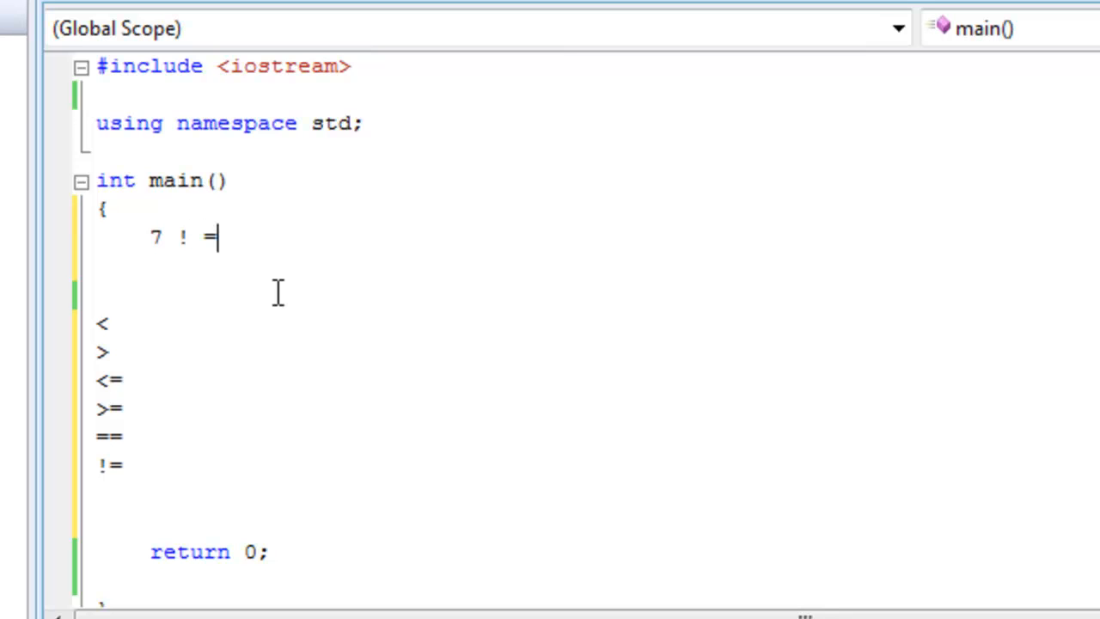
pyautogui.press('Backspace')
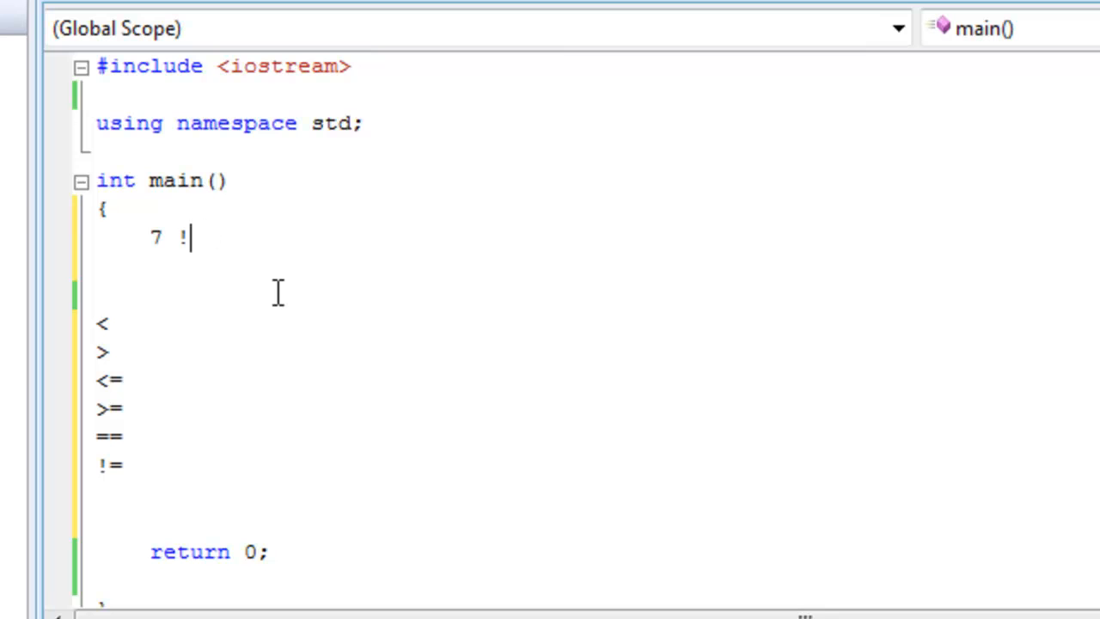
pyautogui.write('=')
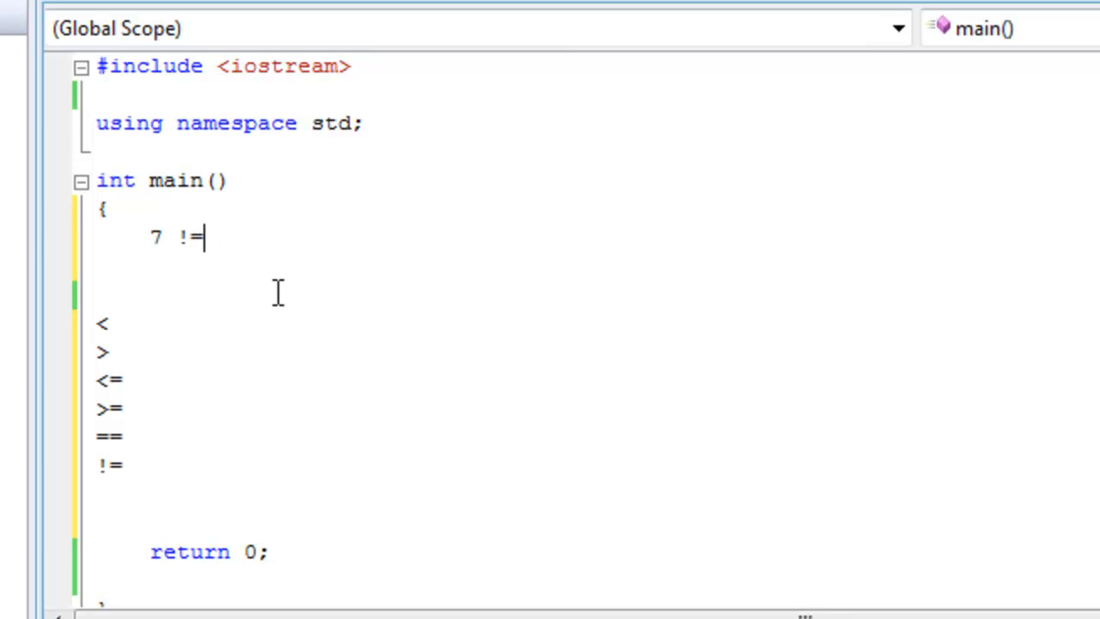
pyautogui.write('k')
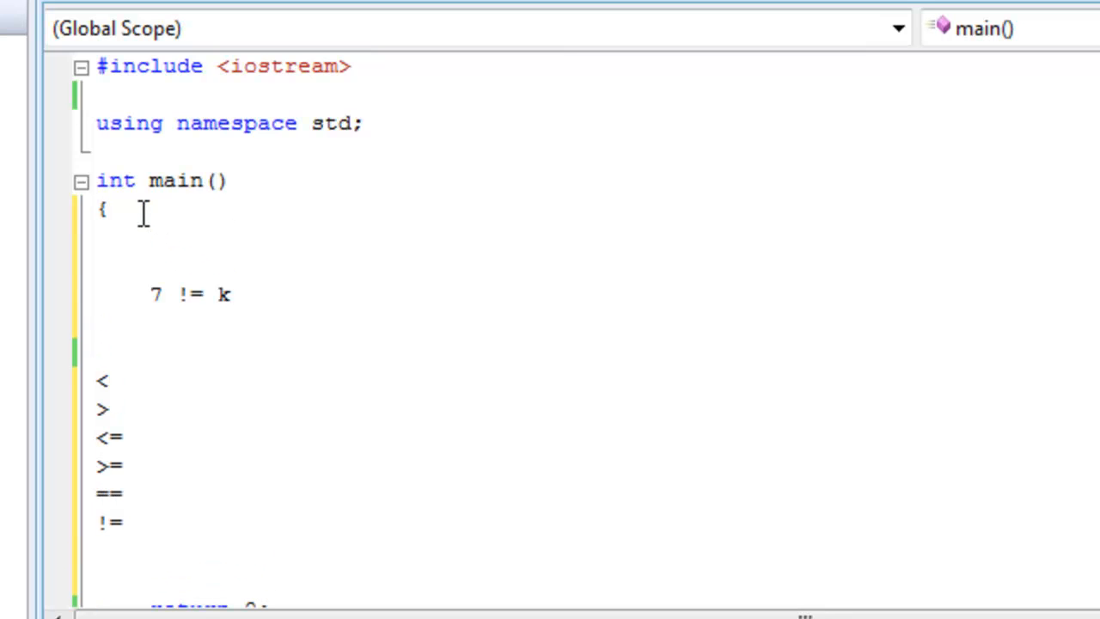
# - Declare int k = 2 in main
pyautogui.write('int k')
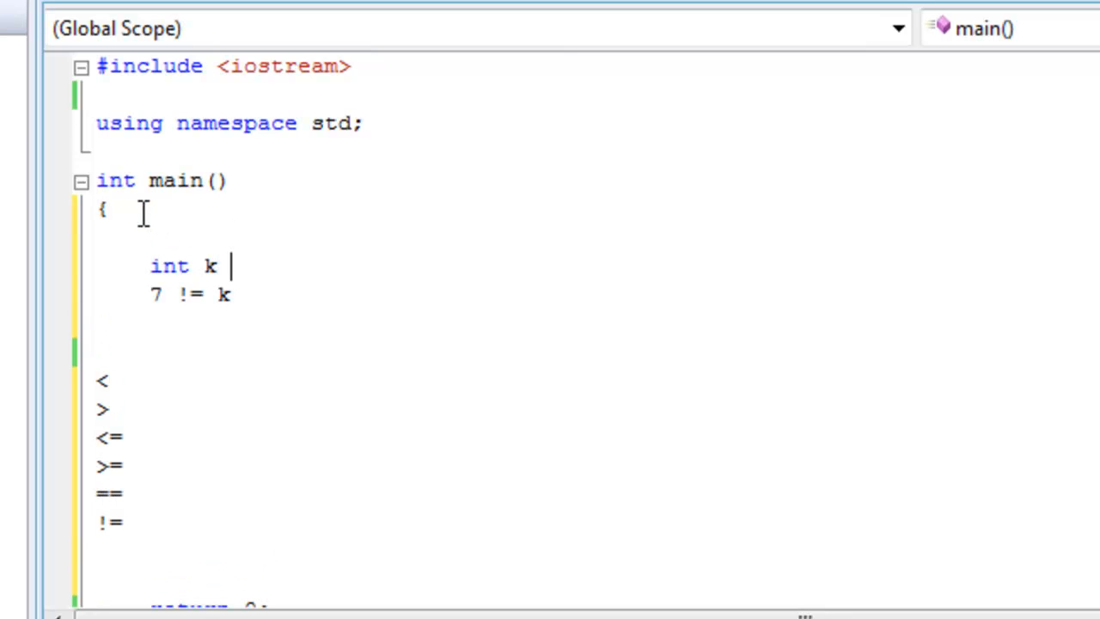
pyautogui.write('=')
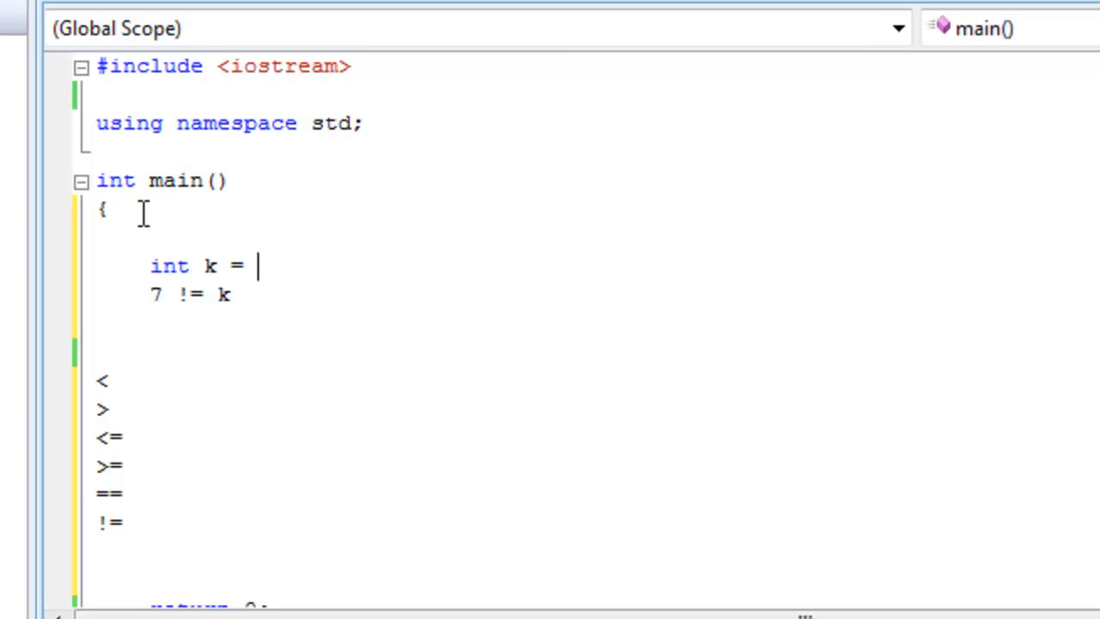
pyautogui.write('2')
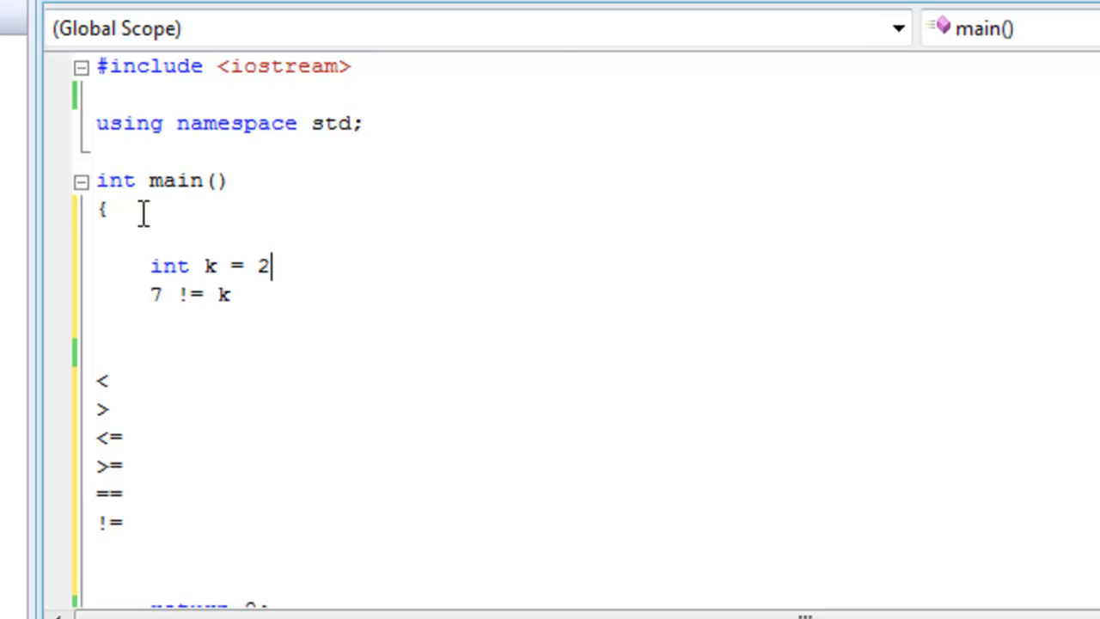
# - Change 7 != k to 7 != 2 and note its result, 1
pyautogui.doubleClick(156, 294)
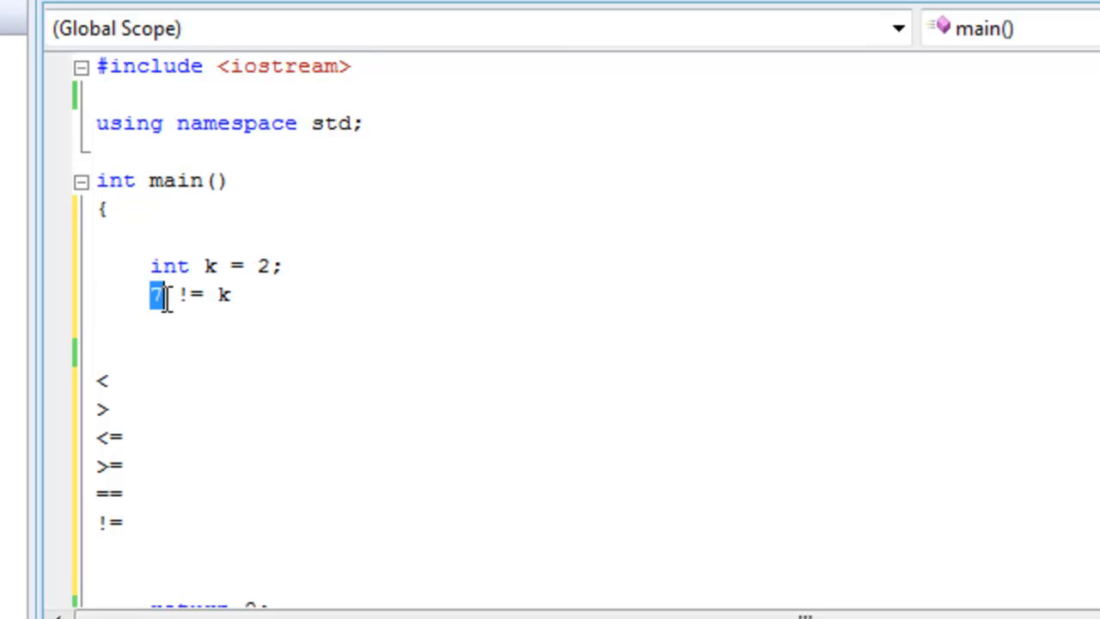
pyautogui.moveTo(155, 295); pyautogui.dragTo(240, 294)
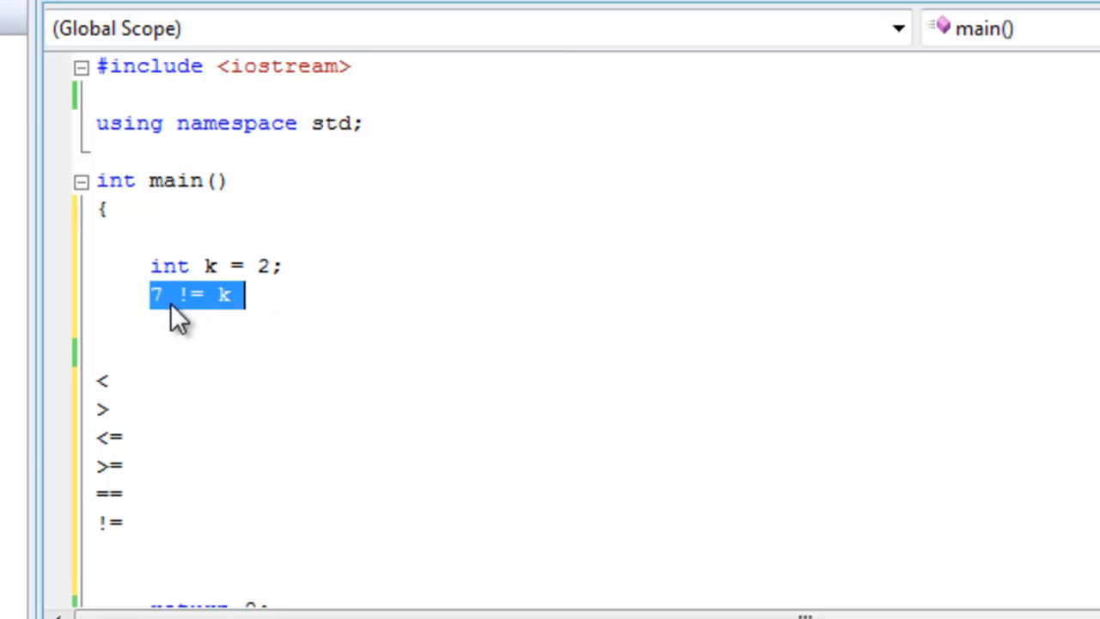
pyautogui.moveTo(222, 375)
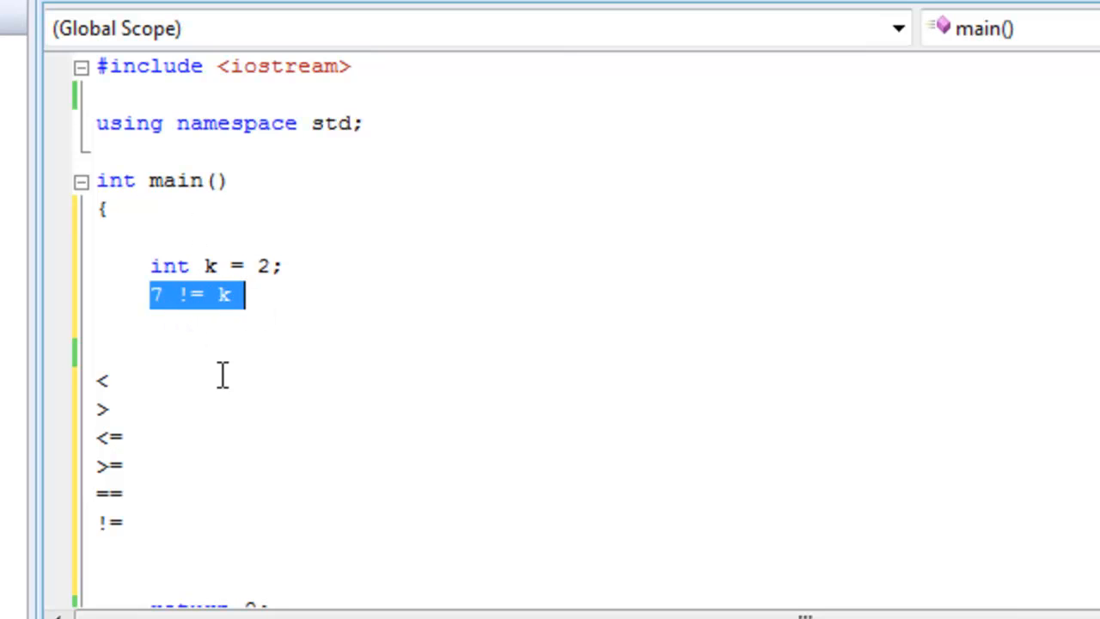
pyautogui.moveTo(144, 436)
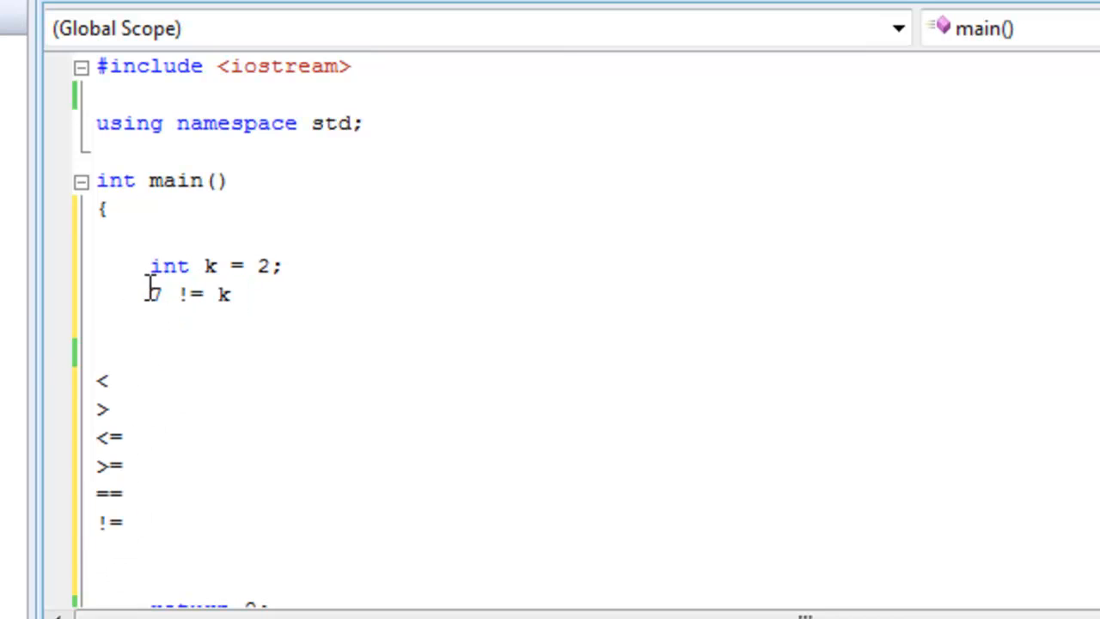
pyautogui.moveTo(151, 294); pyautogui.dragTo(232, 293)
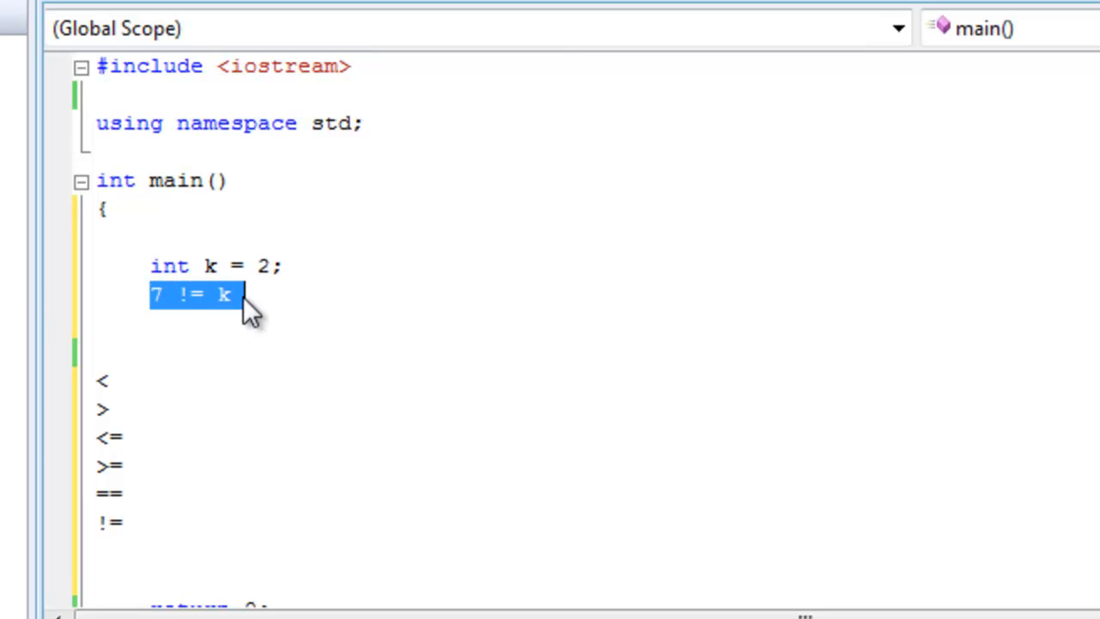
pyautogui.moveTo(155, 331)
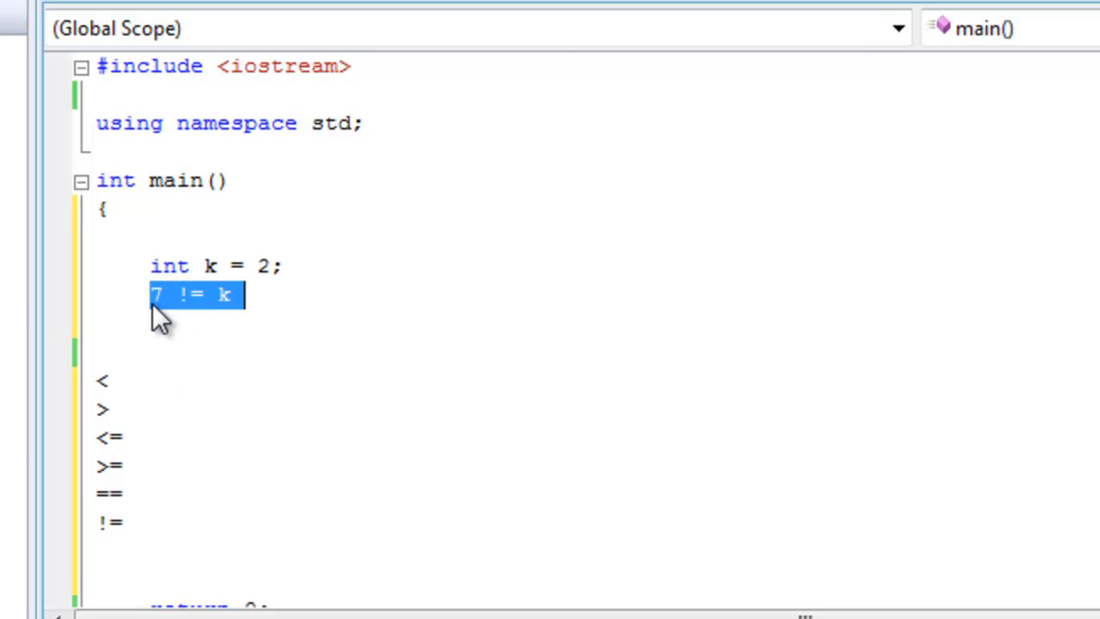
pyautogui.moveTo(185, 309)
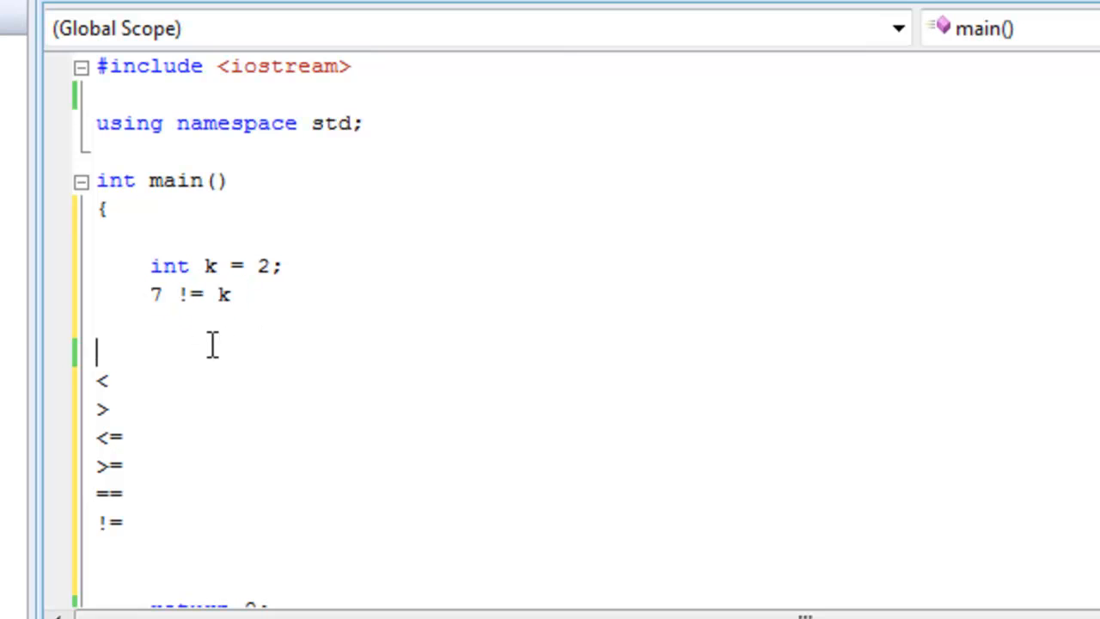
pyautogui.doubleClick(154, 294)
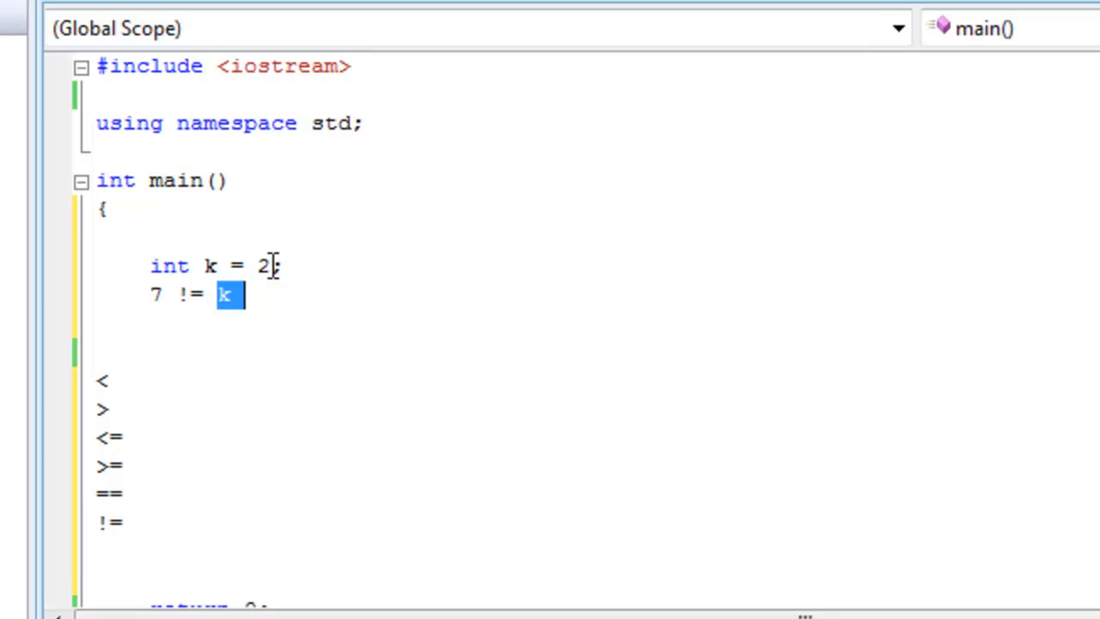
pyautogui.moveTo(231, 322)
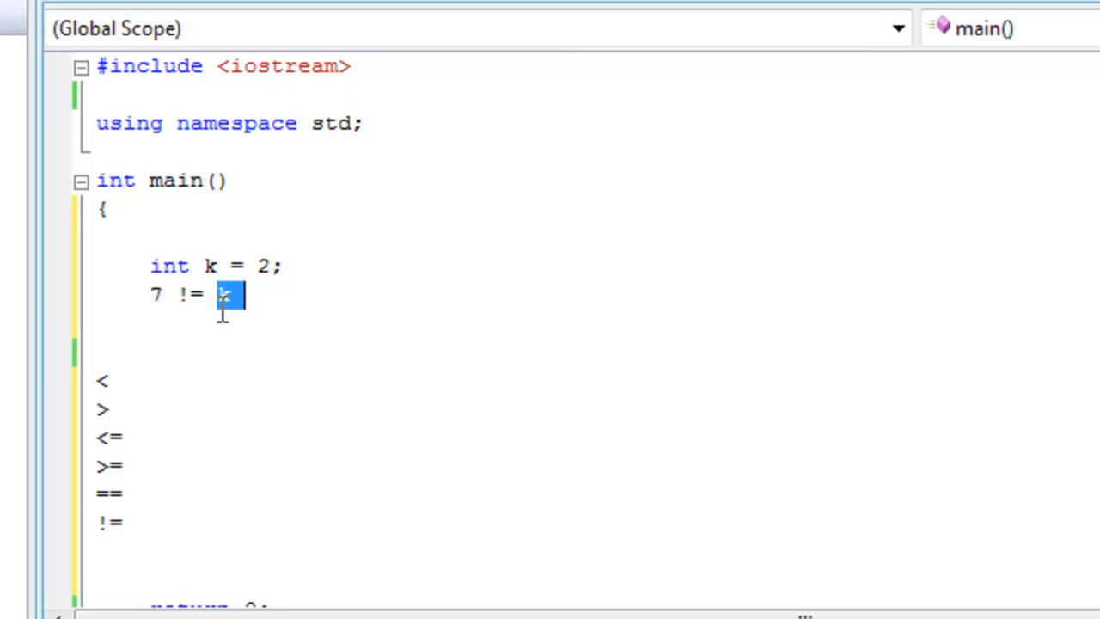
pyautogui.write('2')
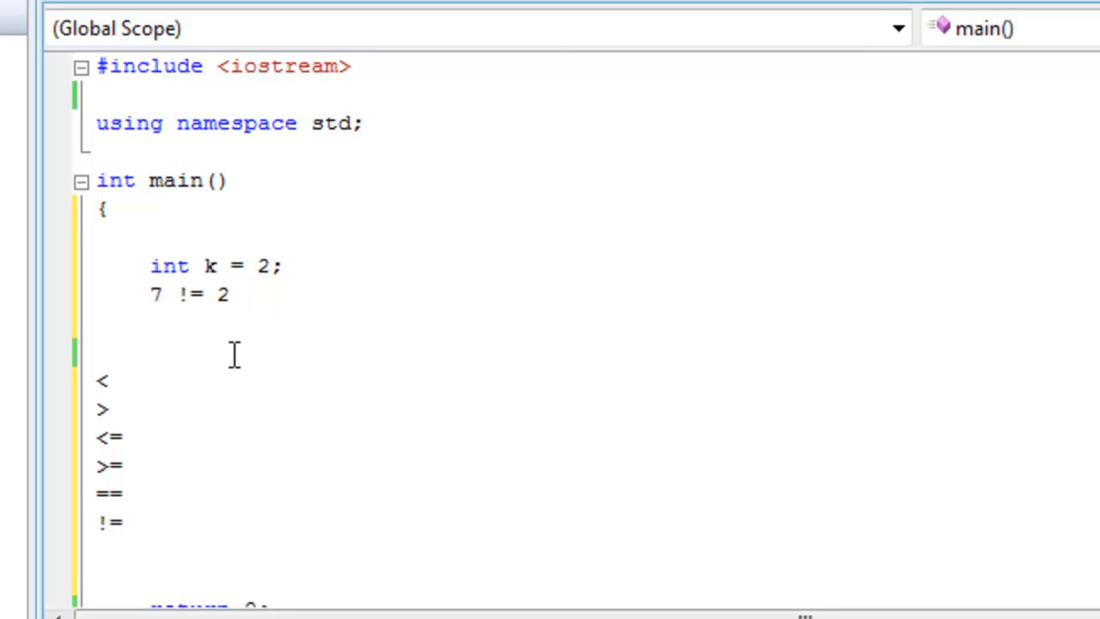
pyautogui.moveTo(222, 292)
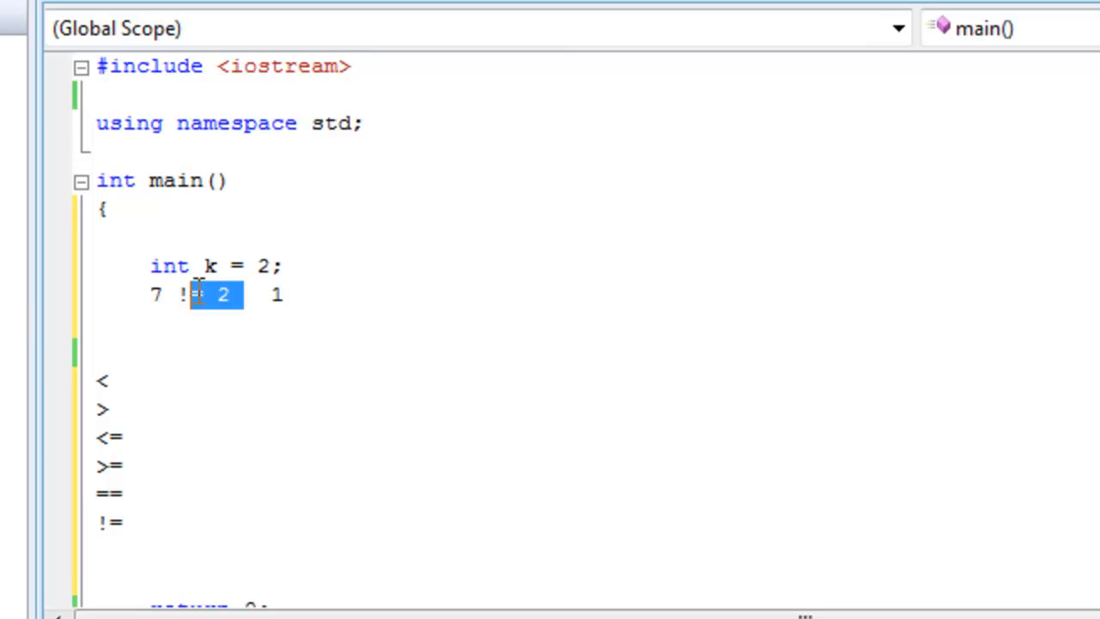
pyautogui.write('1')
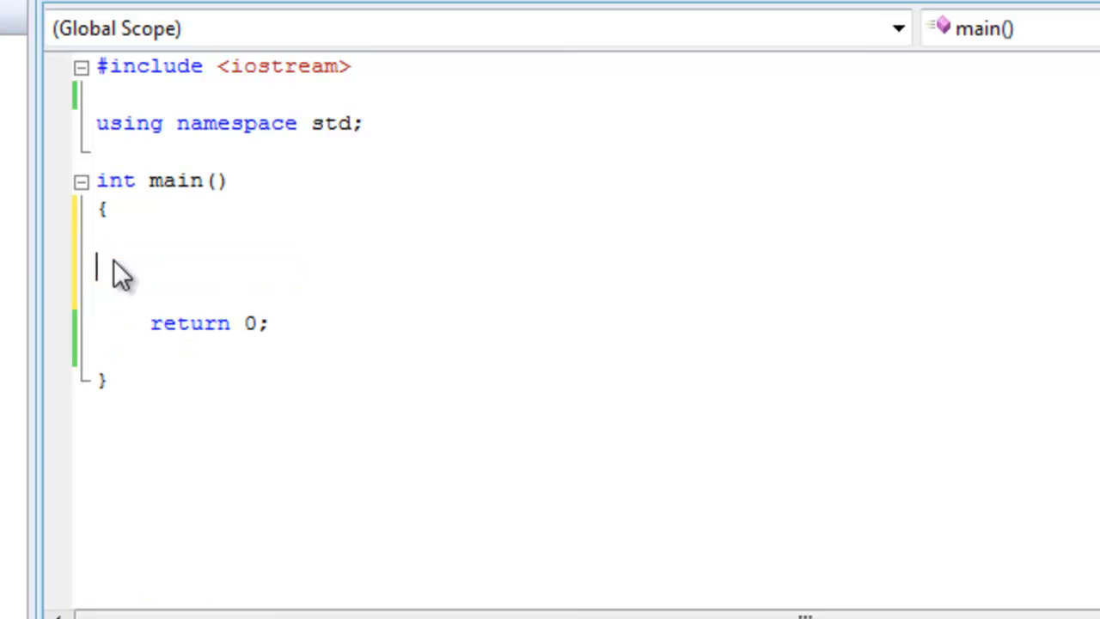
# - Declare bool x; on the empty line above return 0
pyautogui.write('bool')
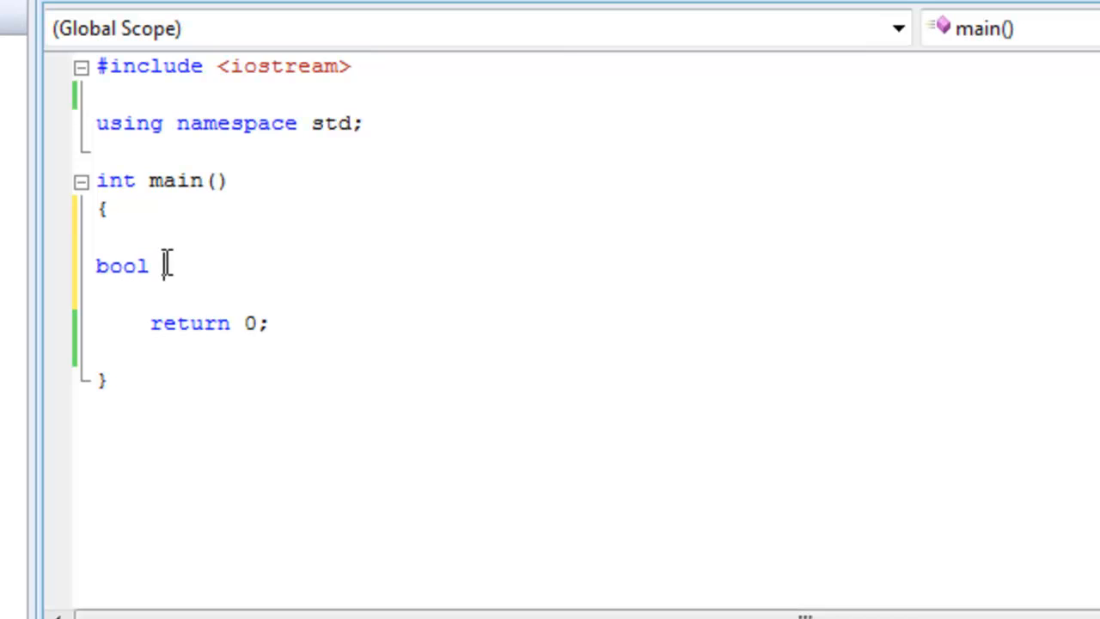
pyautogui.write('x')
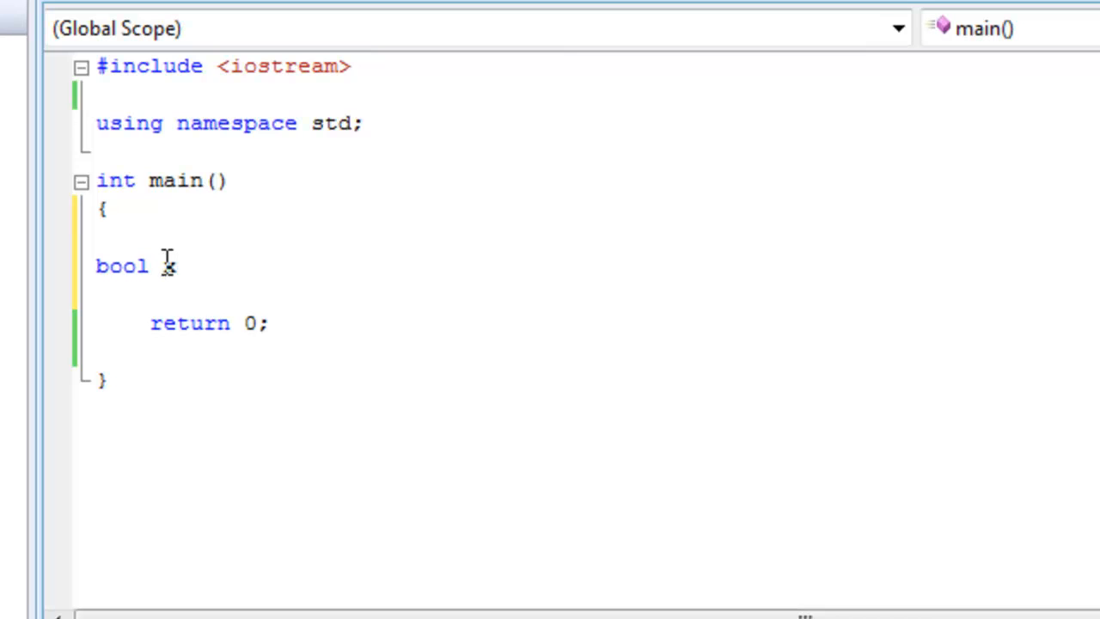
pyautogui.write(';')
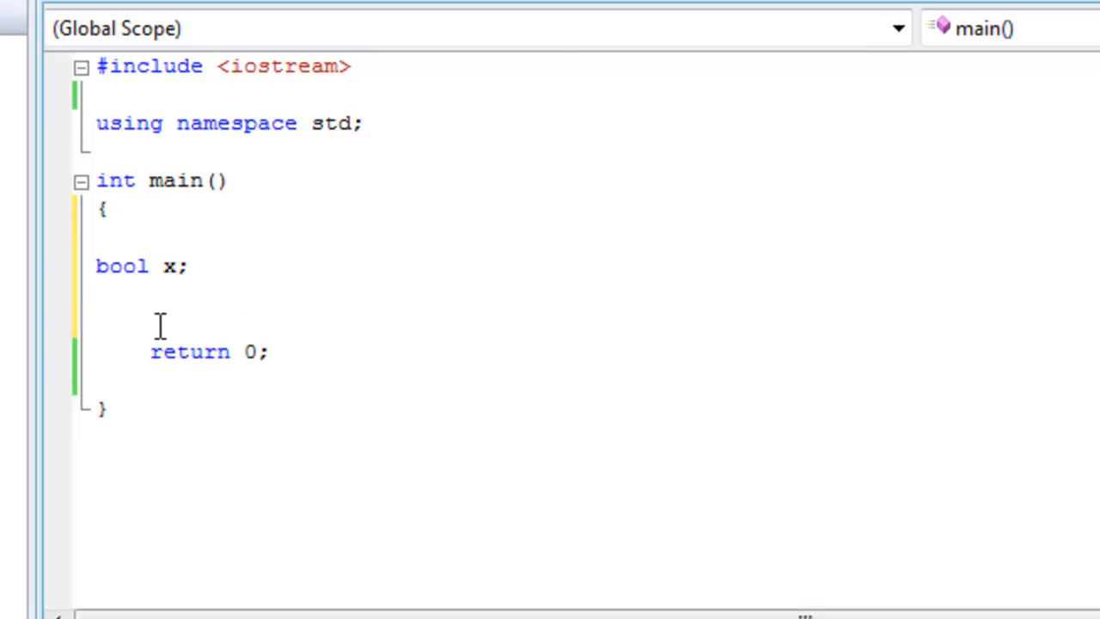
# - Write x = (3==3); below bool x, add two blank lines, and retype a 3
pyautogui.write('x')
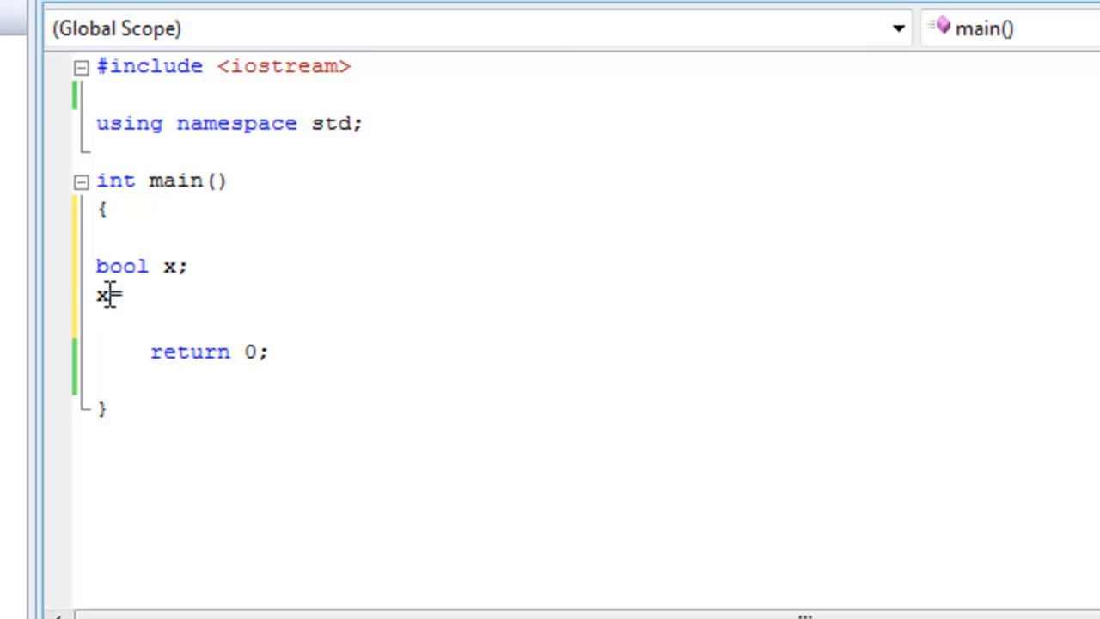
pyautogui.write('=')
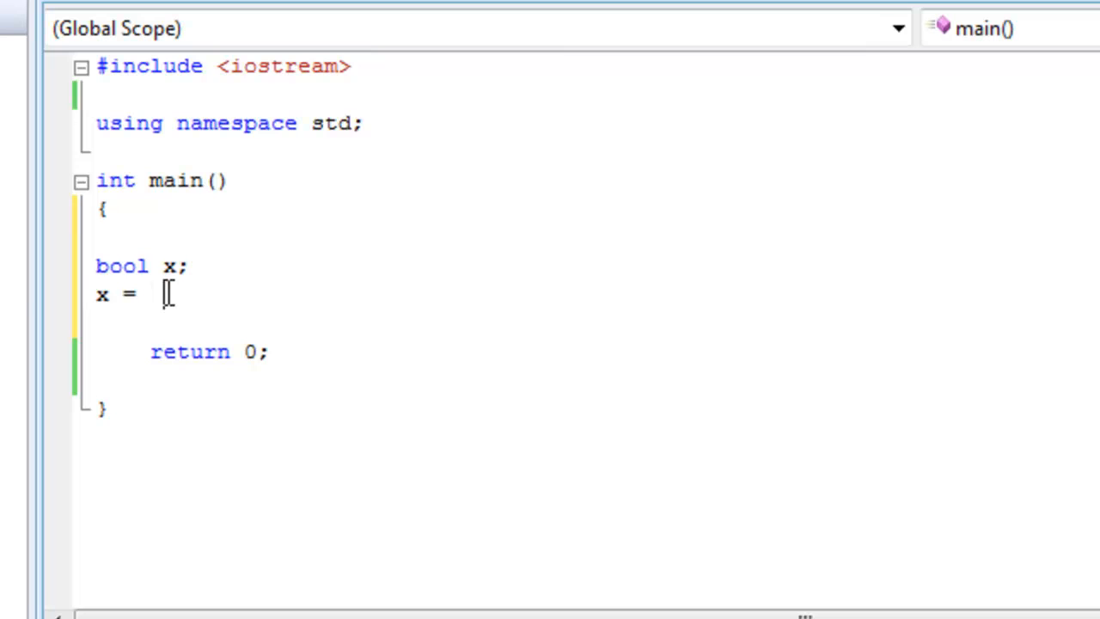
pyautogui.write(')')
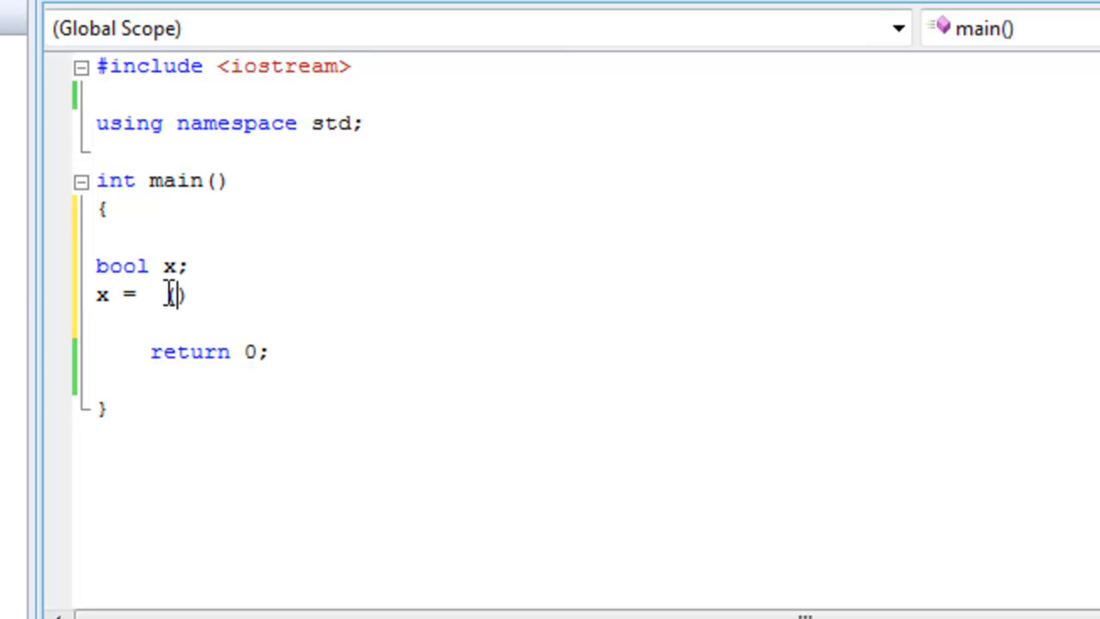
pyautogui.moveTo(293, 402)
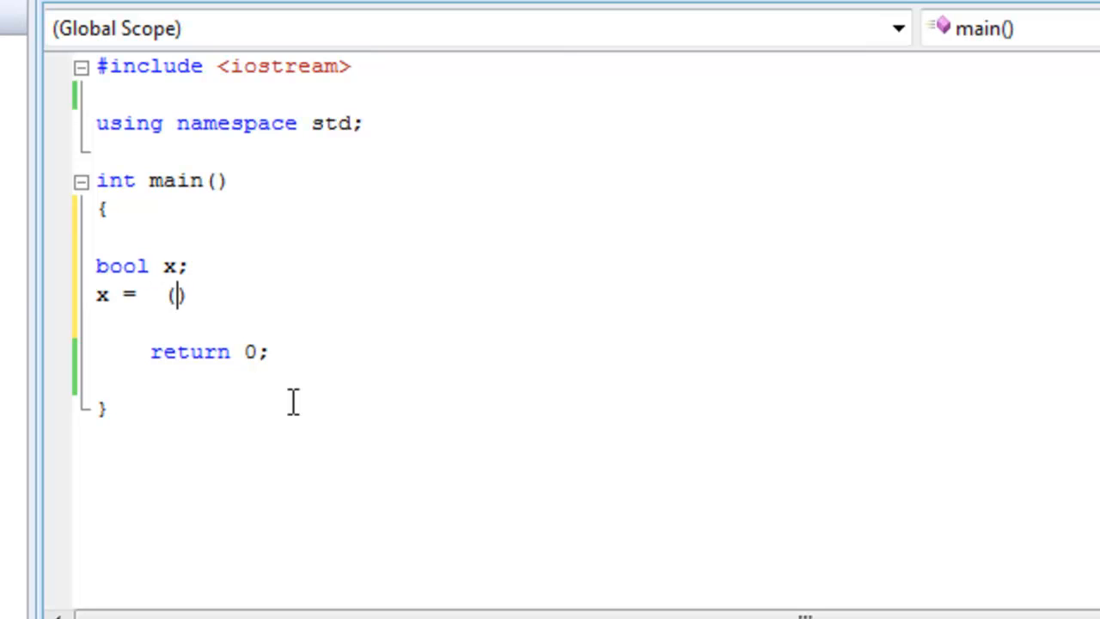
pyautogui.write('3==')
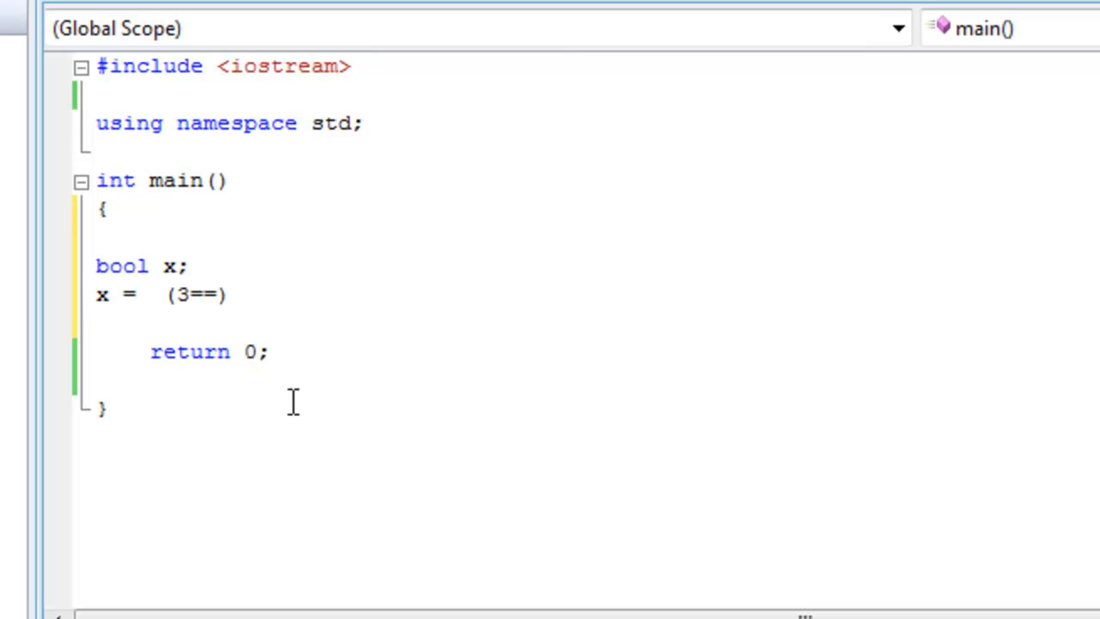
pyautogui.write('3);')
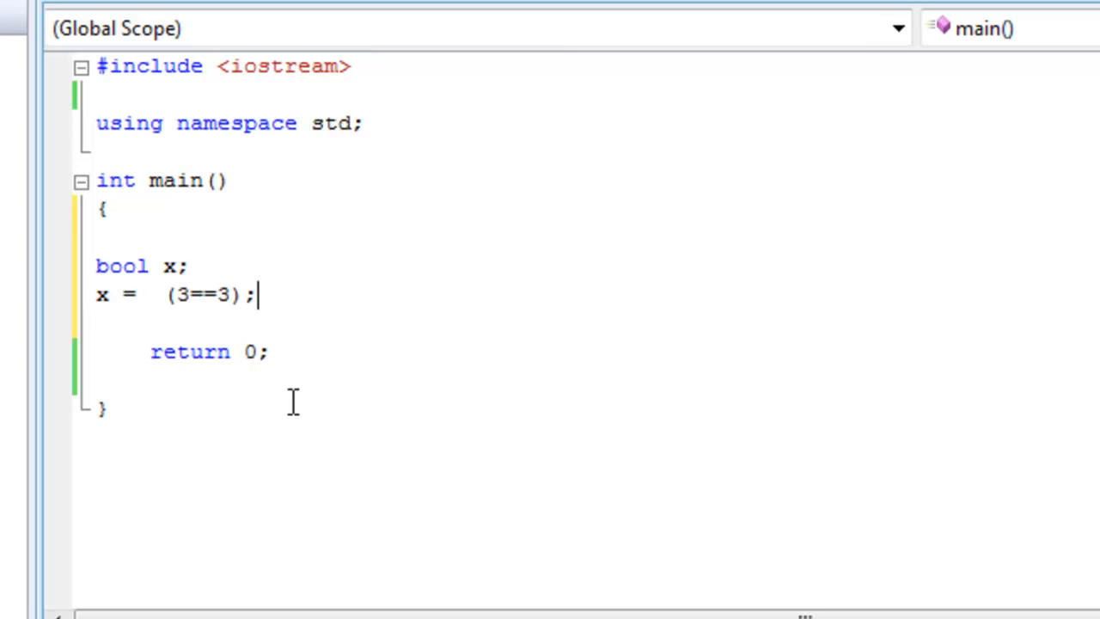
pyautogui.press('enter')
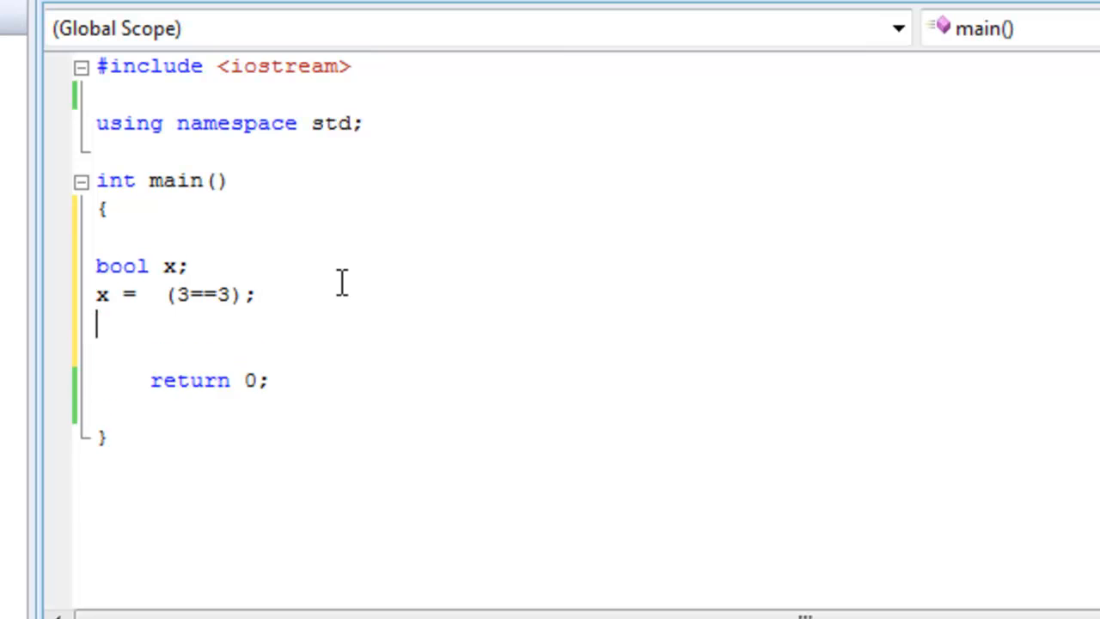
pyautogui.press('enter')
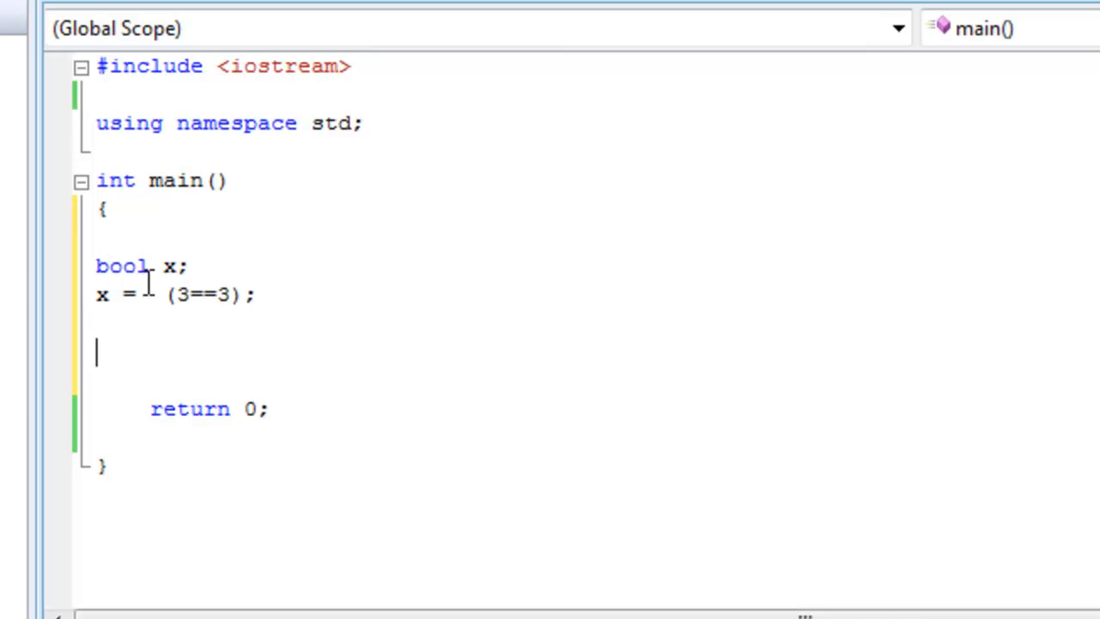
pyautogui.moveTo(167, 295); pyautogui.dragTo(243, 294)
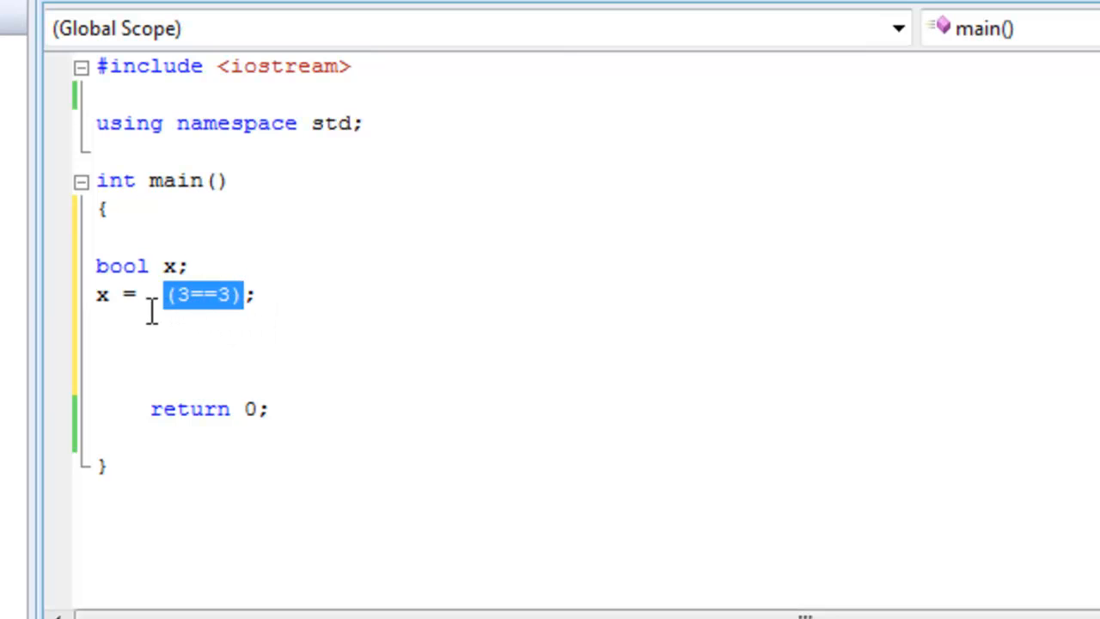
pyautogui.moveTo(214, 305)
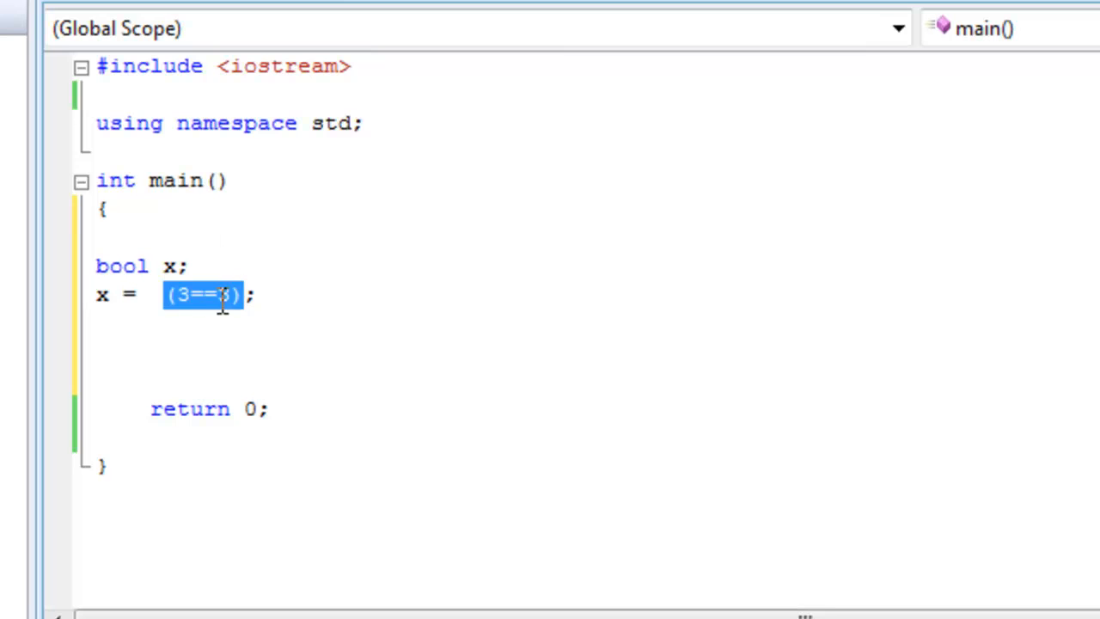
pyautogui.write('3')
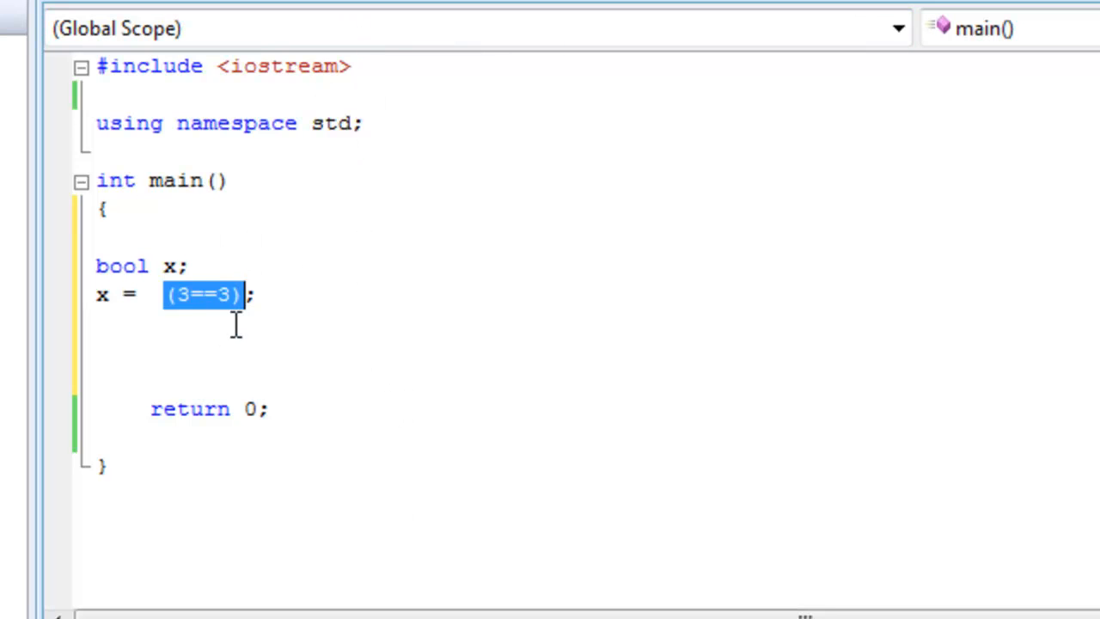
pyautogui.moveTo(166, 252)
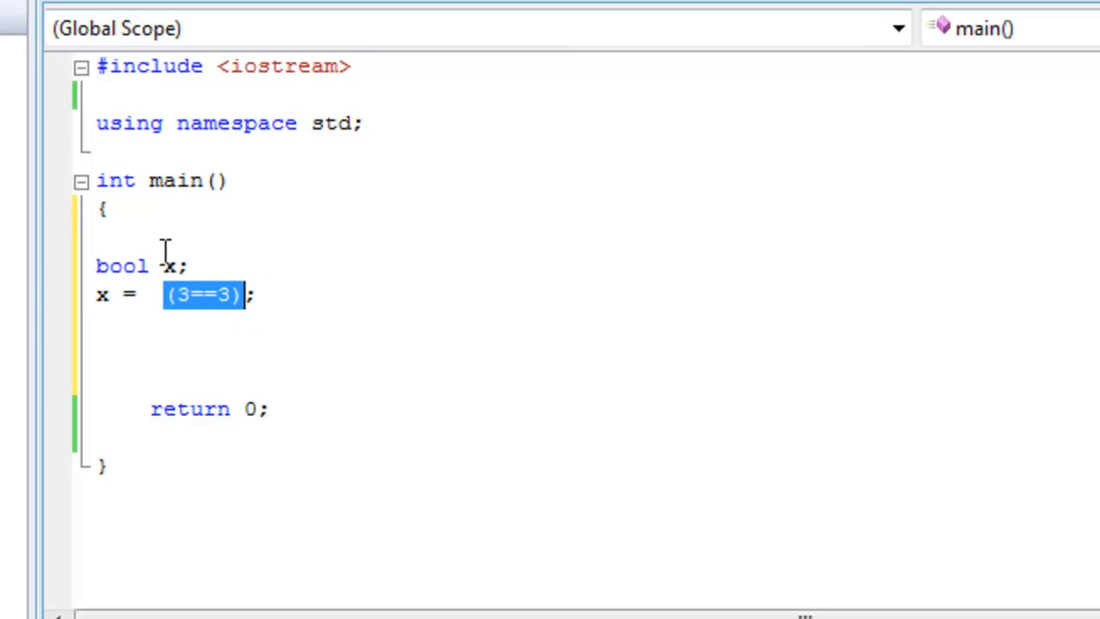
pyautogui.moveTo(211, 305)
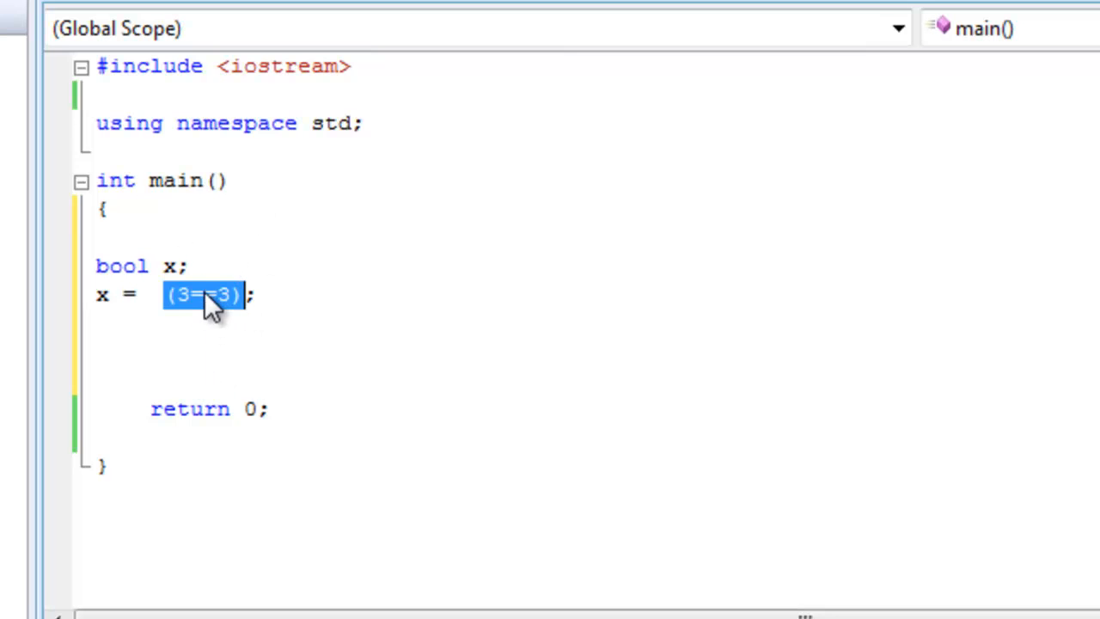
pyautogui.moveTo(215, 284)
pyautogui.write('c')
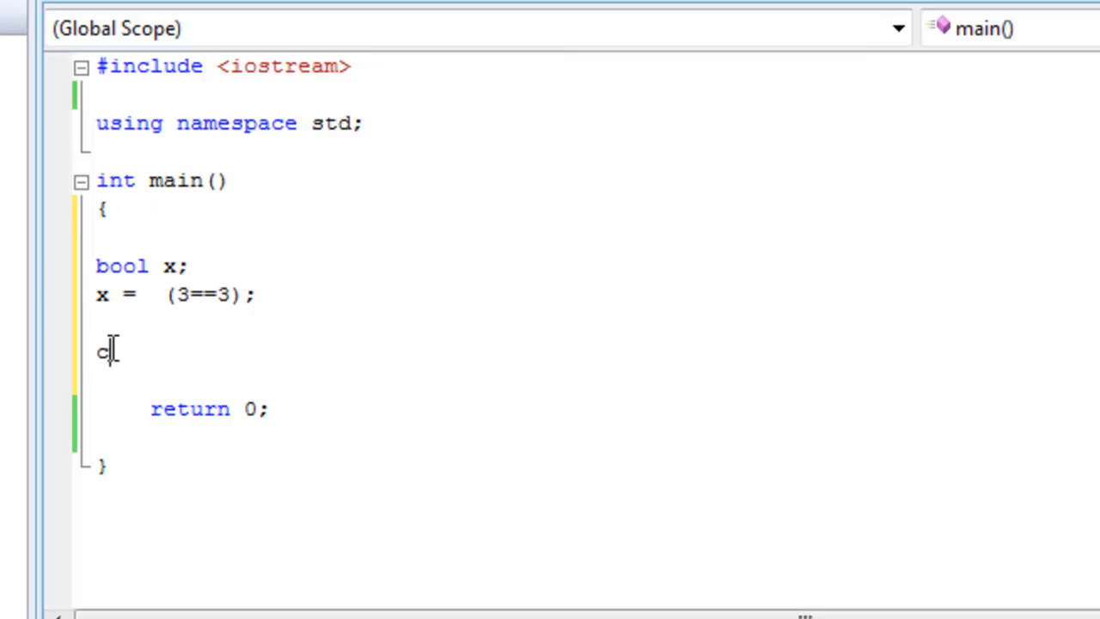
# - Write cout << x; on the blank line after the assignment
pyautogui.write('out <<')
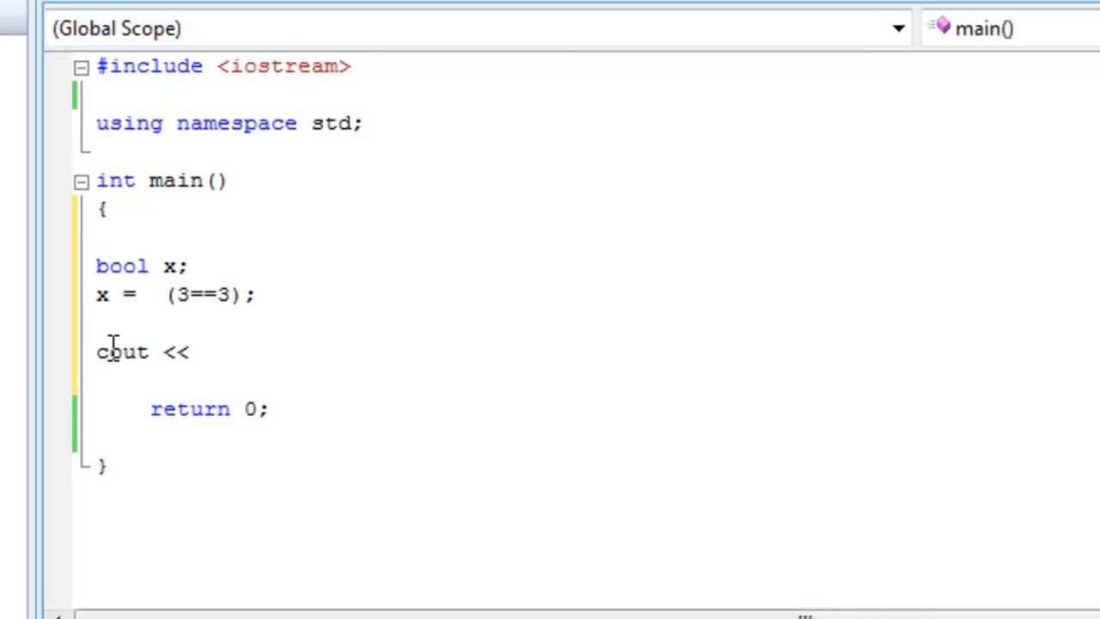
pyautogui.write('x;')
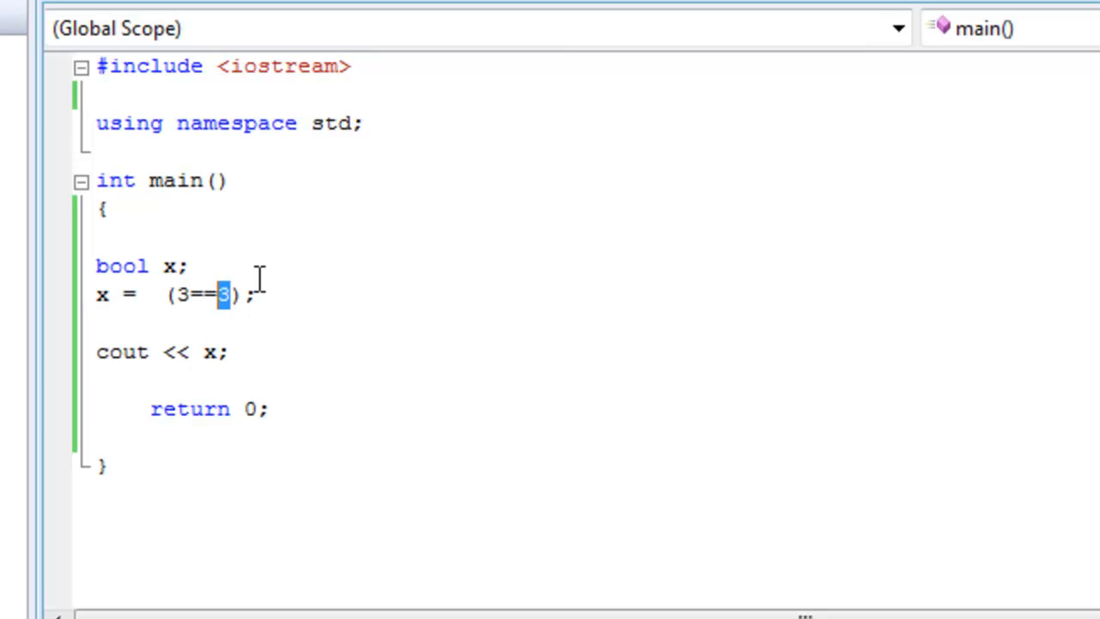
pyautogui.moveTo(412, 322)
pyautogui.write('!')
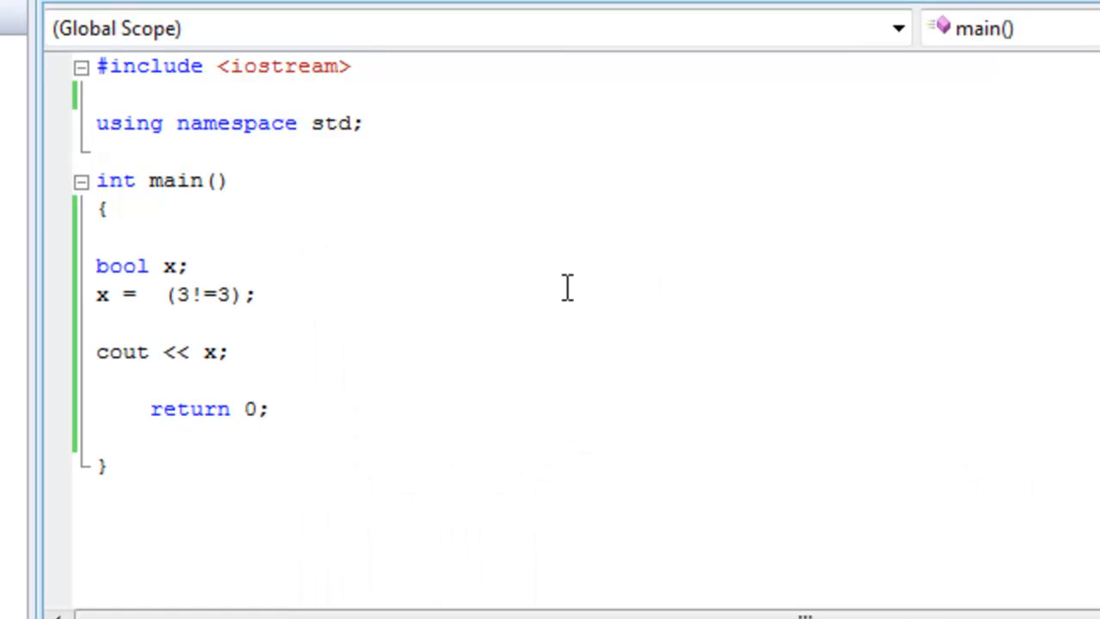
pyautogui.moveTo(455, 296)
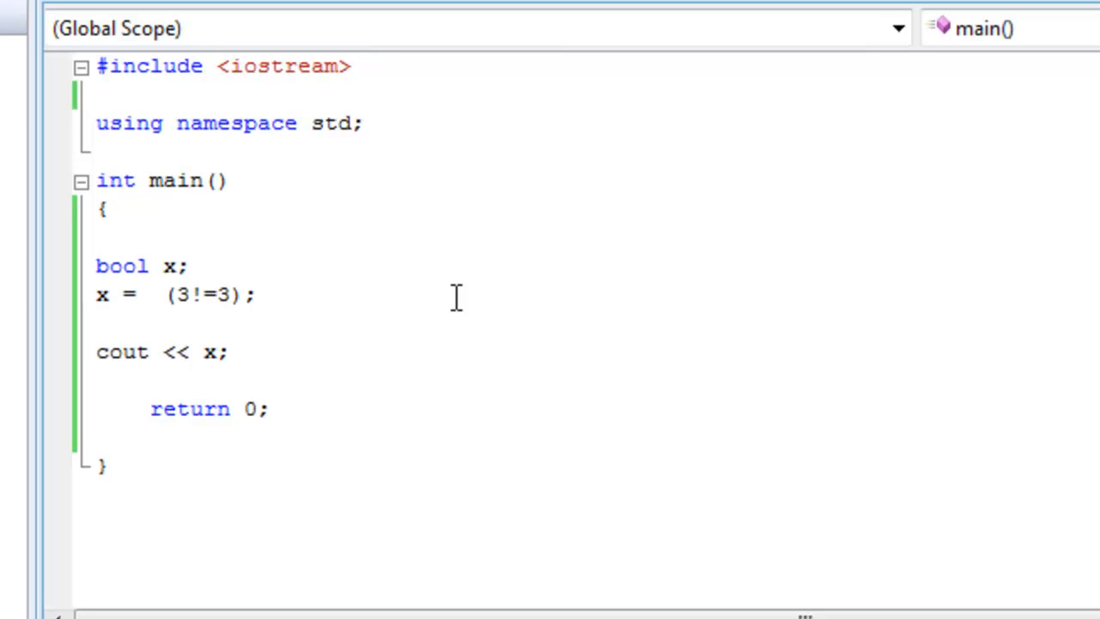
pyautogui.moveTo(391, 314)
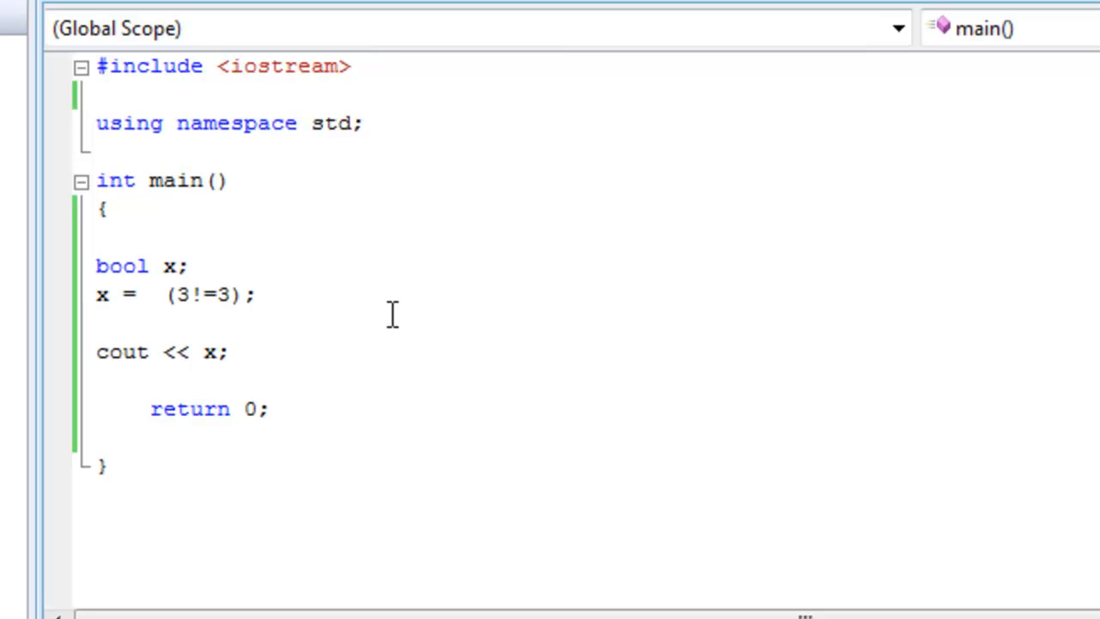